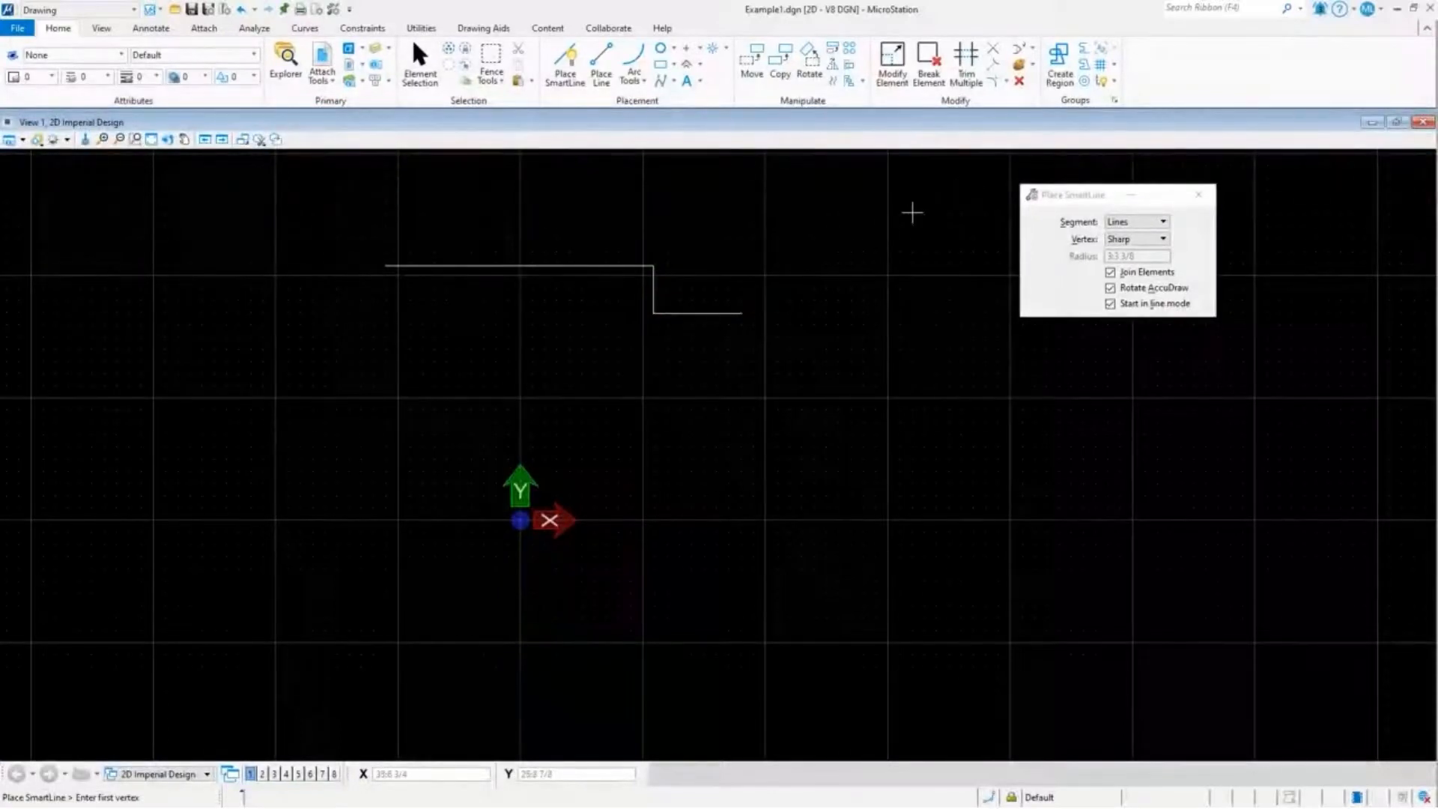
mouse_move(787, 263)
text(butto)
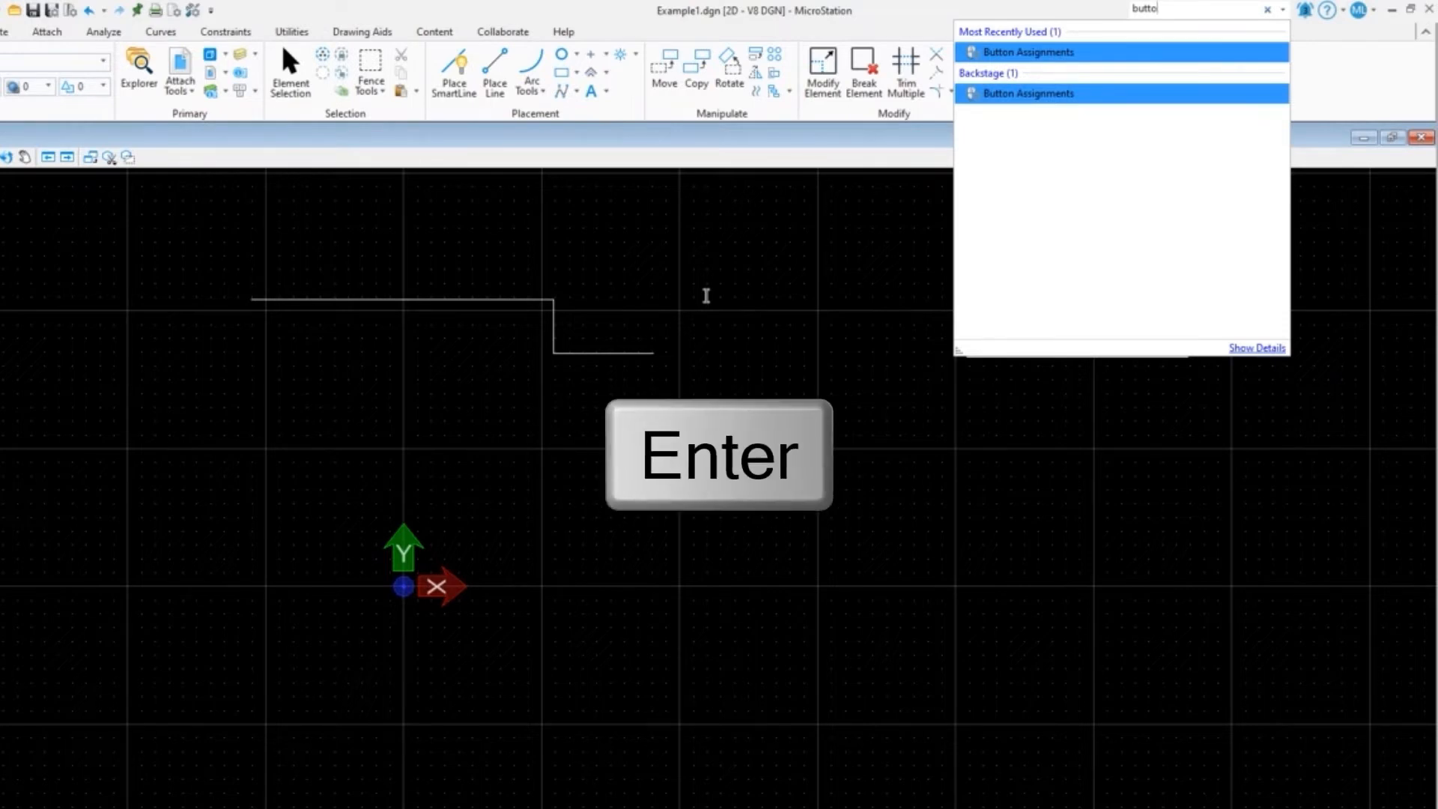
Step: Search the ribbon for Button Assignments, dismiss the dialog once, and reopen it
key(Enter)
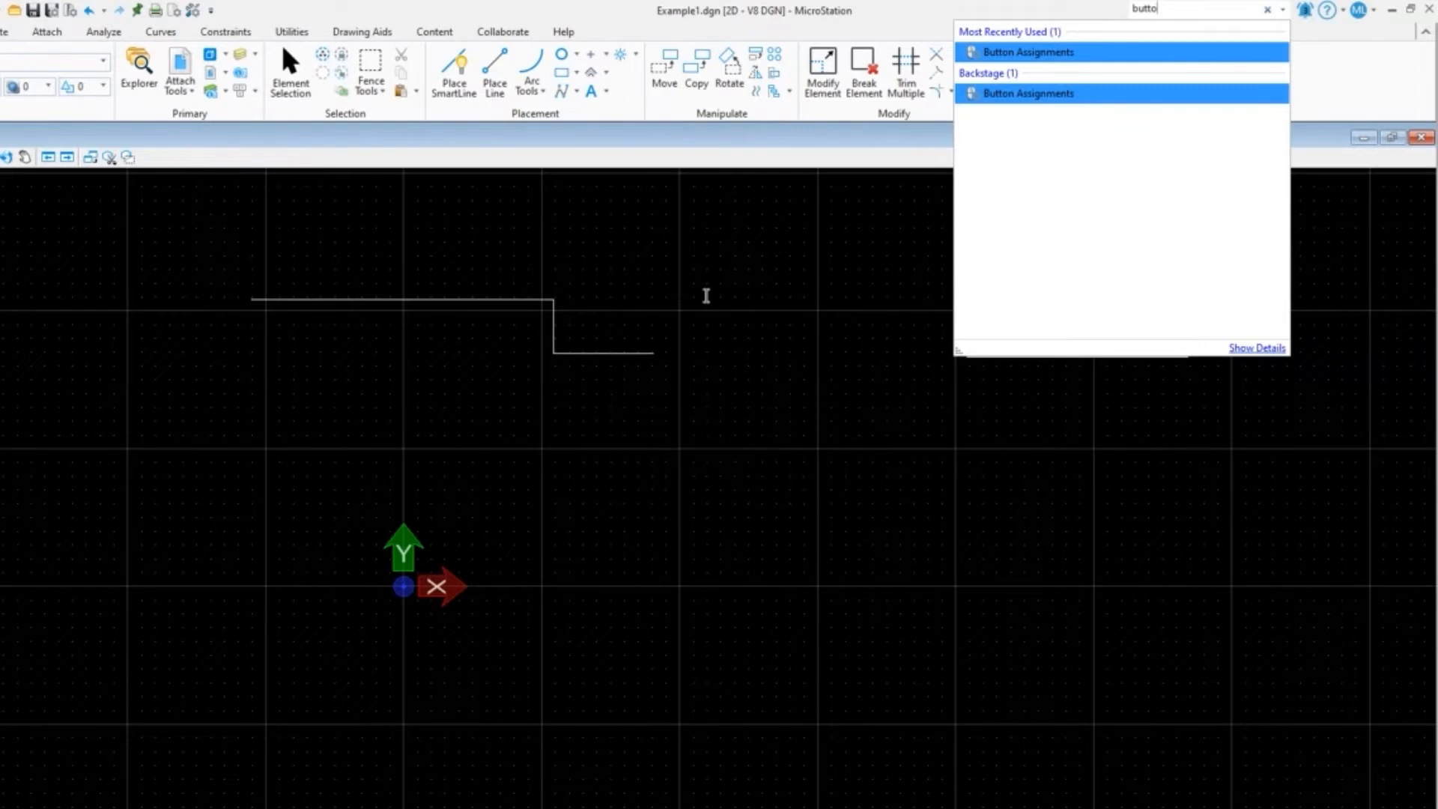
click(1027, 51)
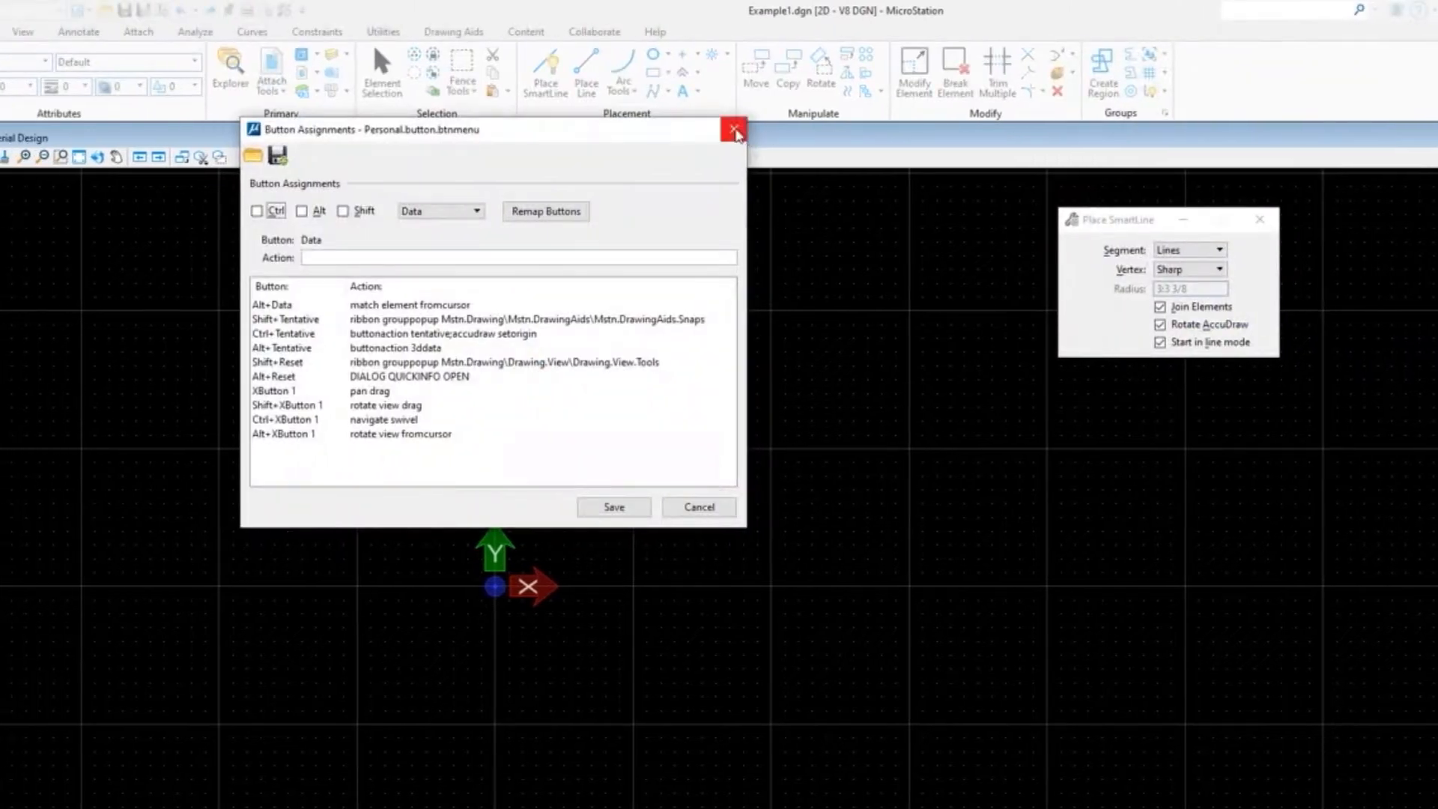
click(733, 128)
text(ton)
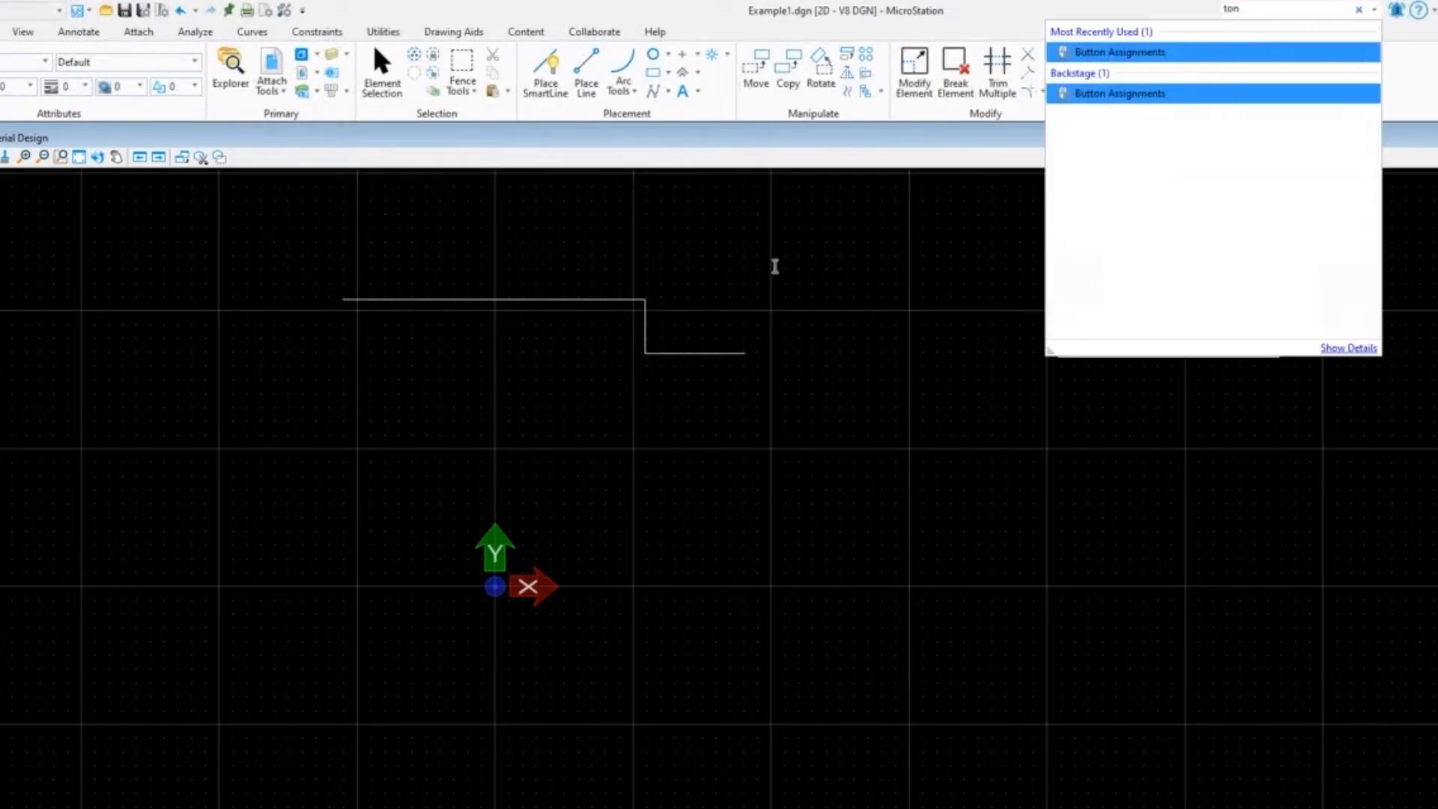
click(1120, 51)
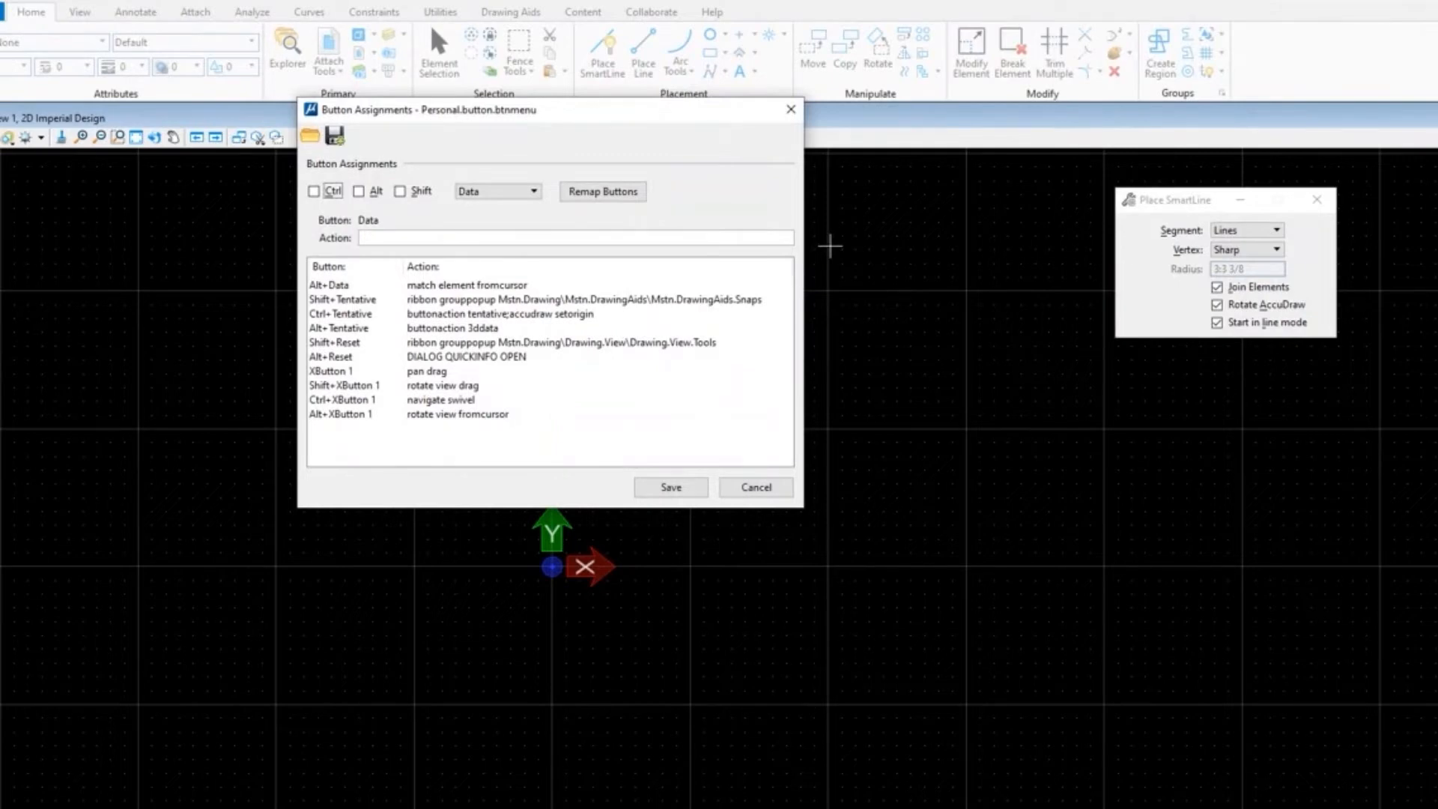
drag(550, 109, 672, 167)
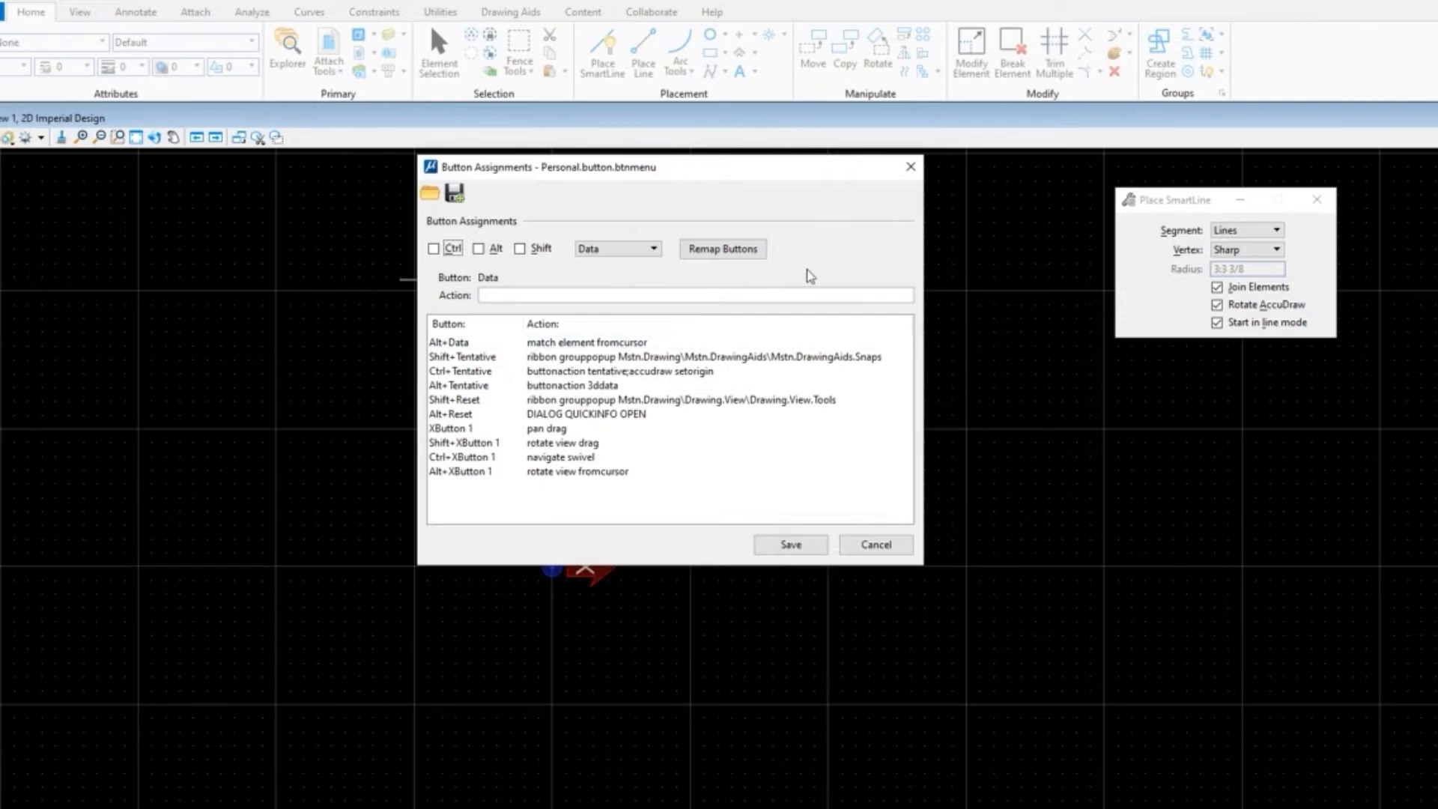
Step: Remap buttons so the middle button gives Tentative and the left-right chord gives XButton 1, then accept
click(722, 249)
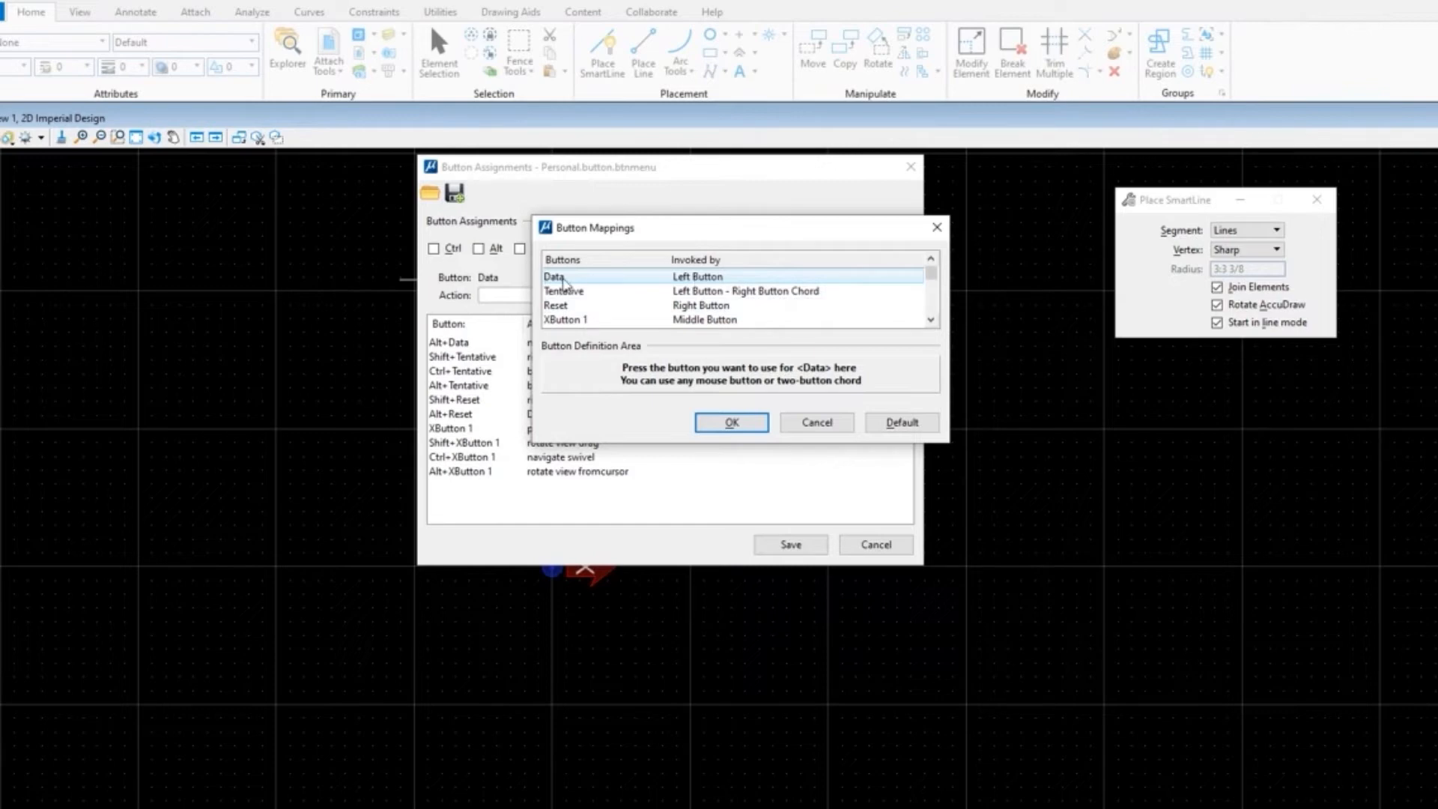
mouse_move(628, 379)
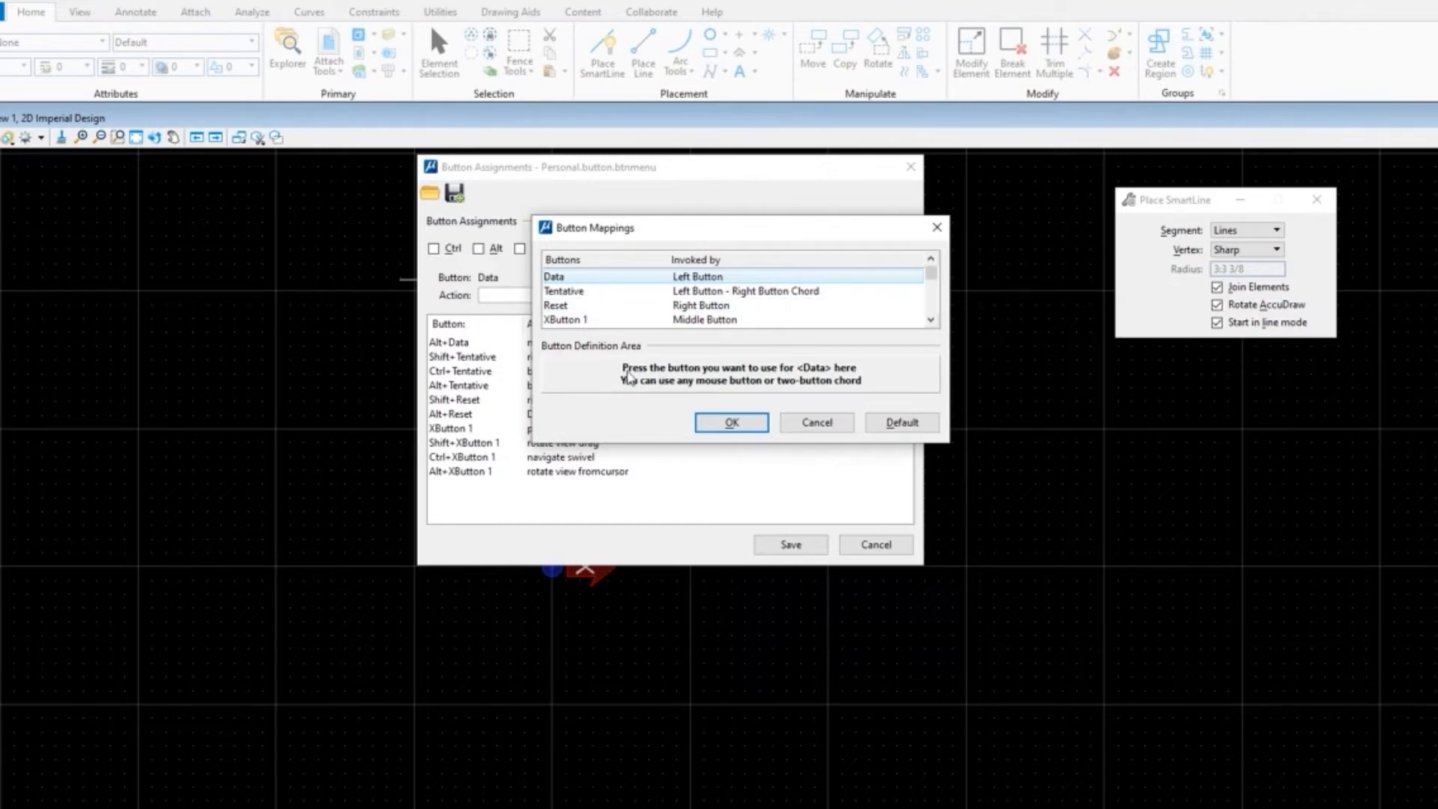
right_click(743, 373)
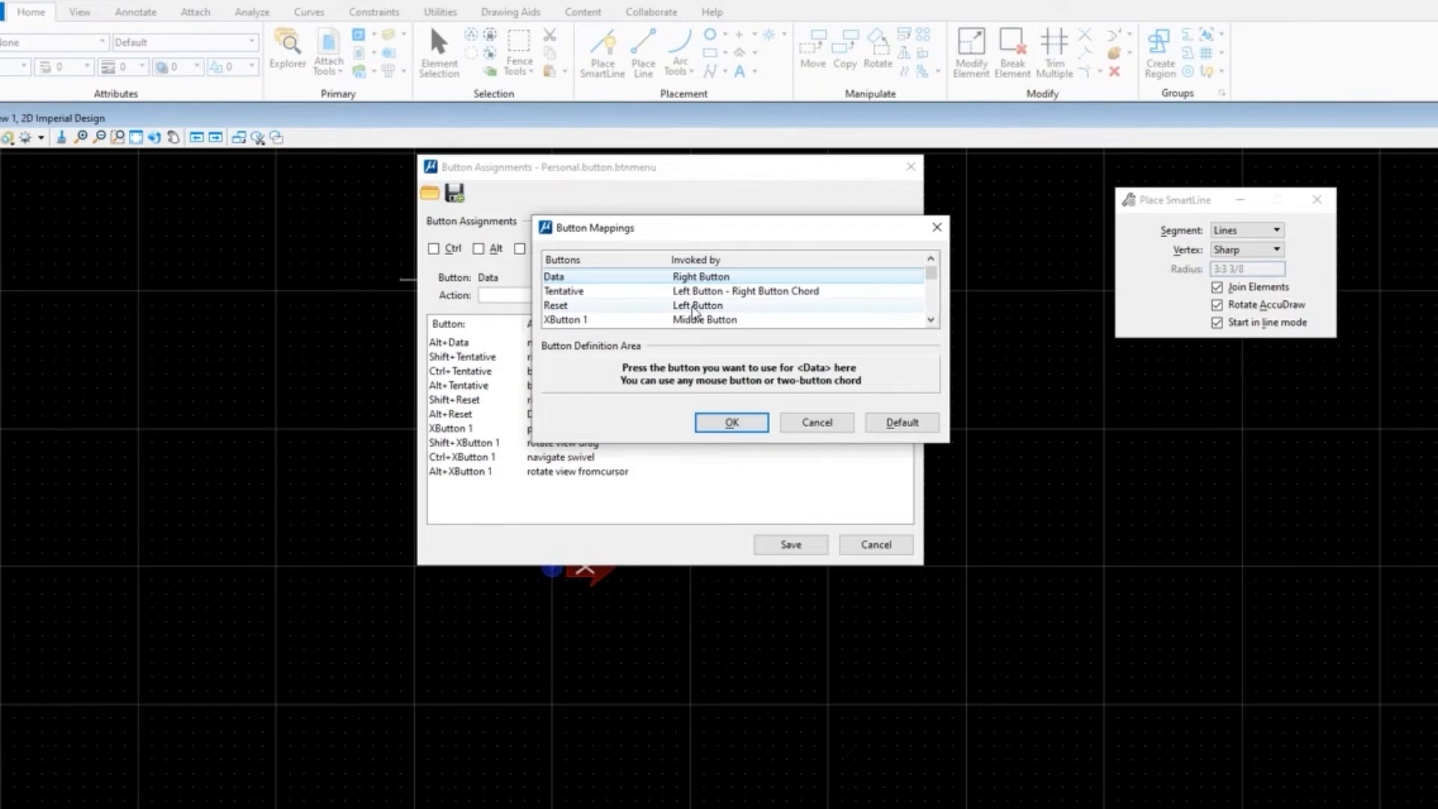
mouse_move(569, 310)
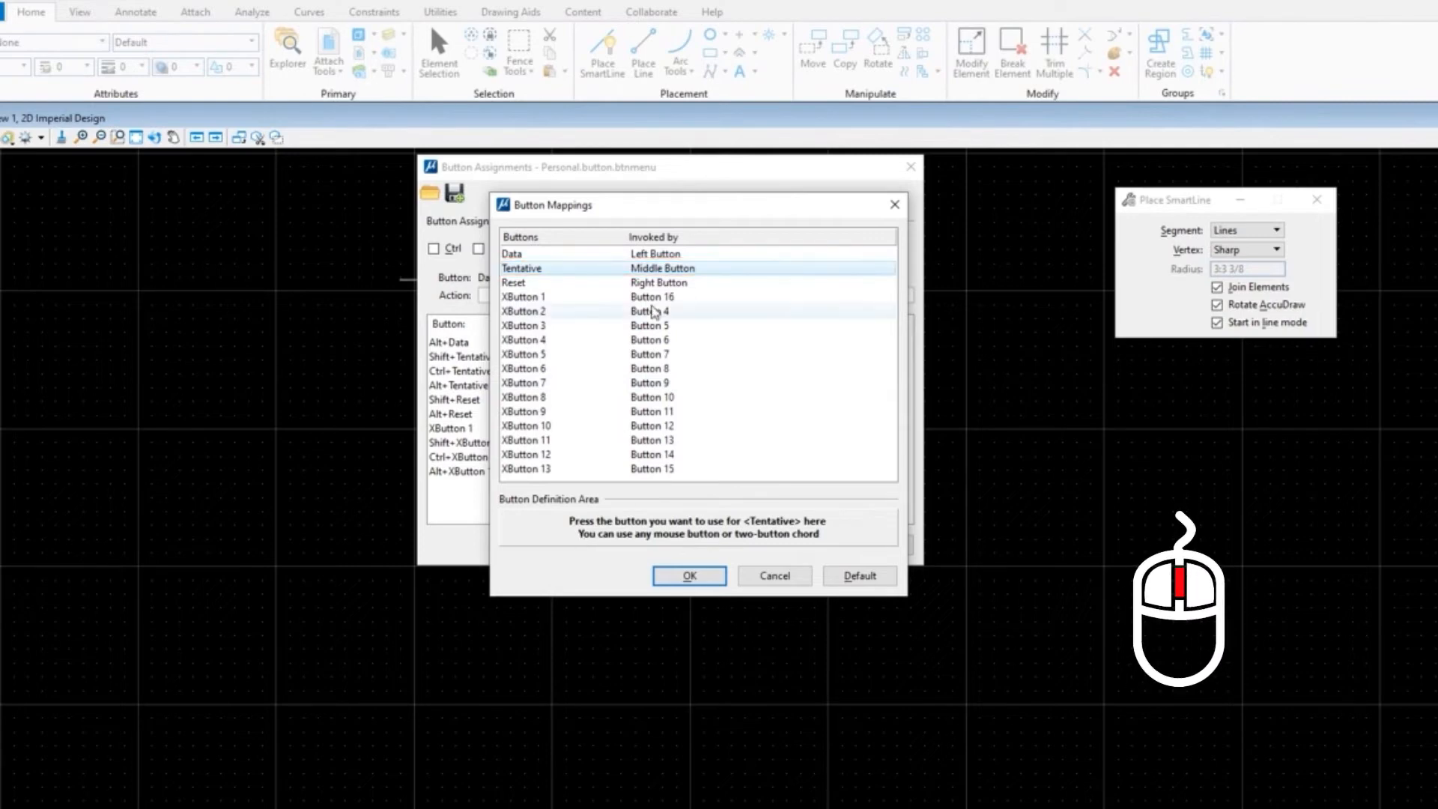
click(525, 297)
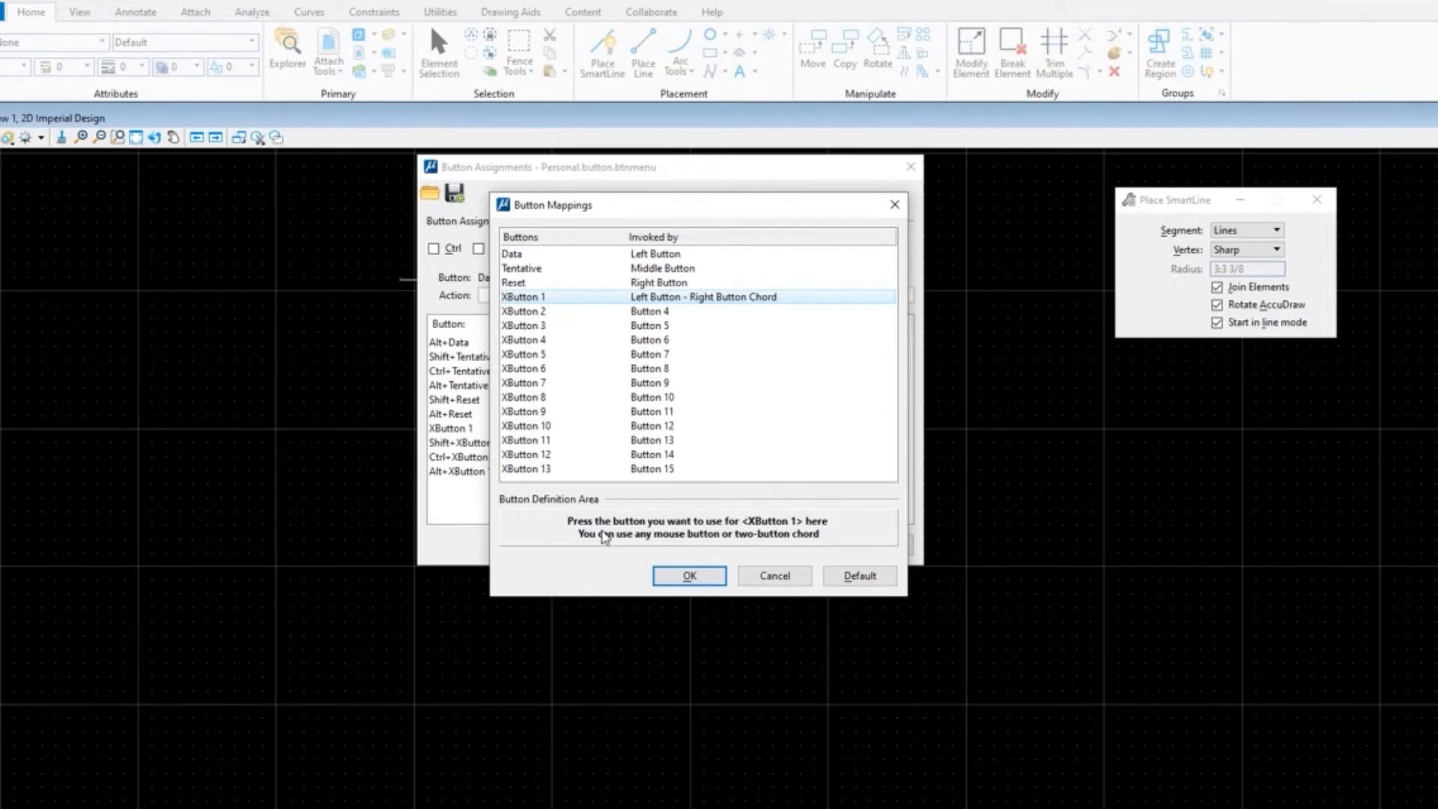
mouse_move(550, 320)
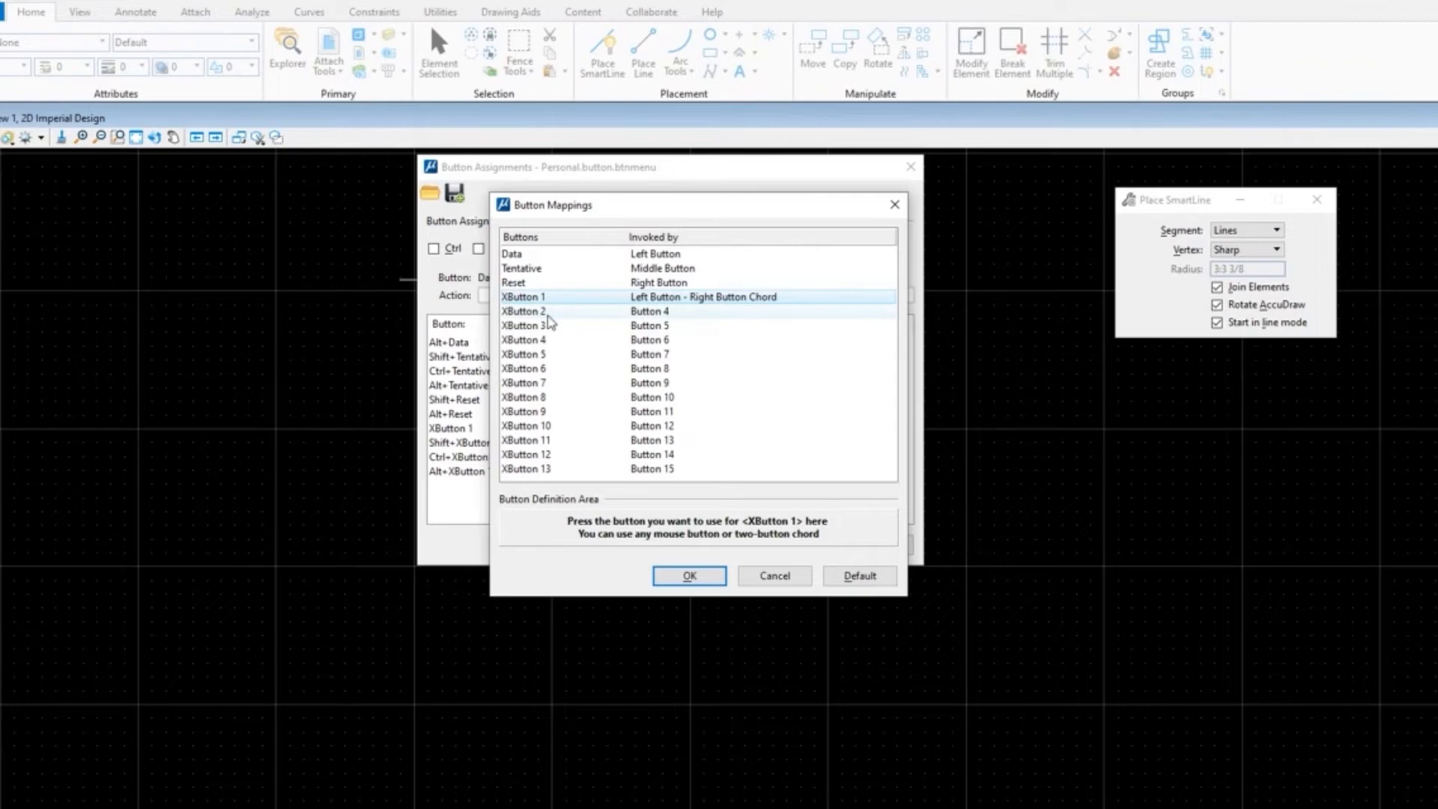
click(550, 311)
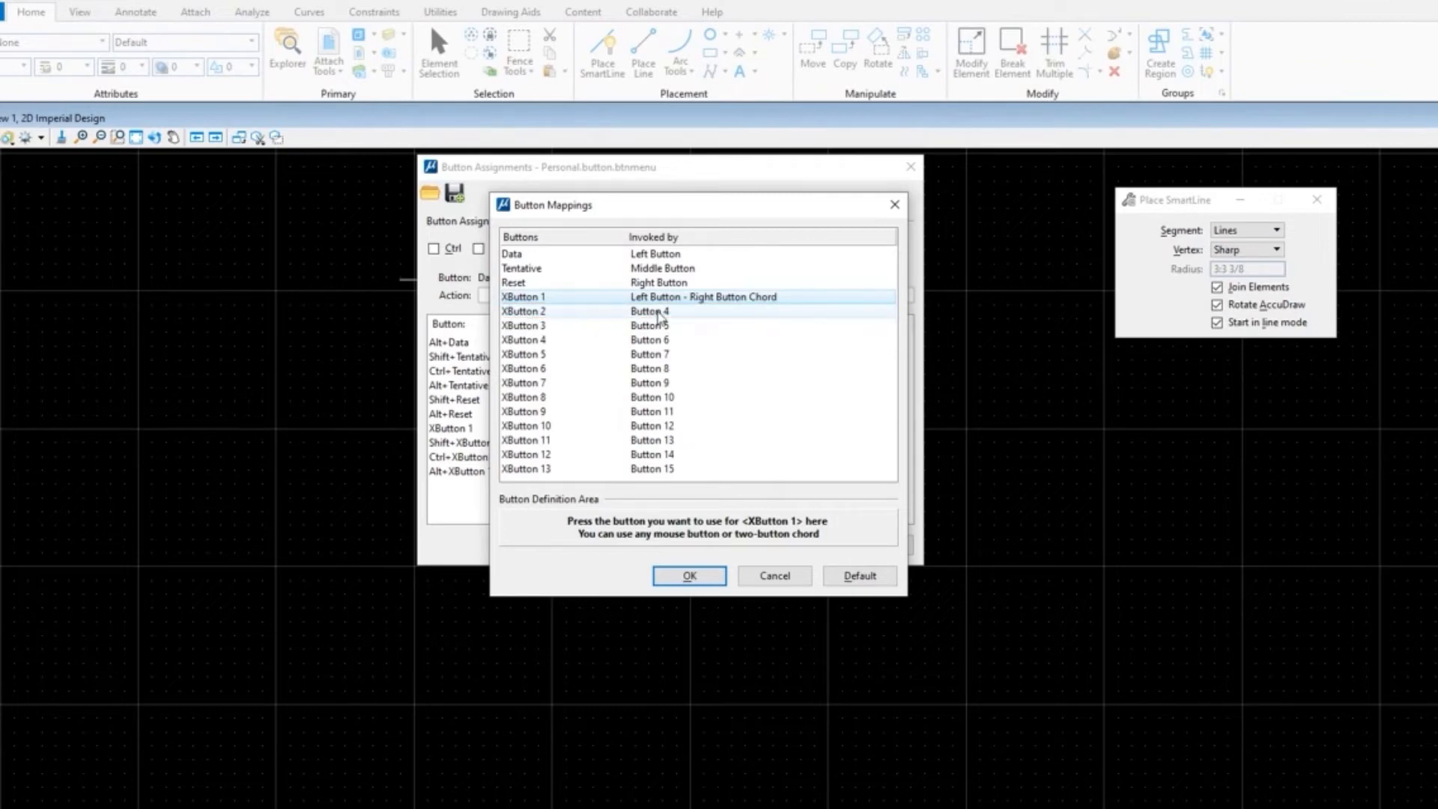
click(642, 326)
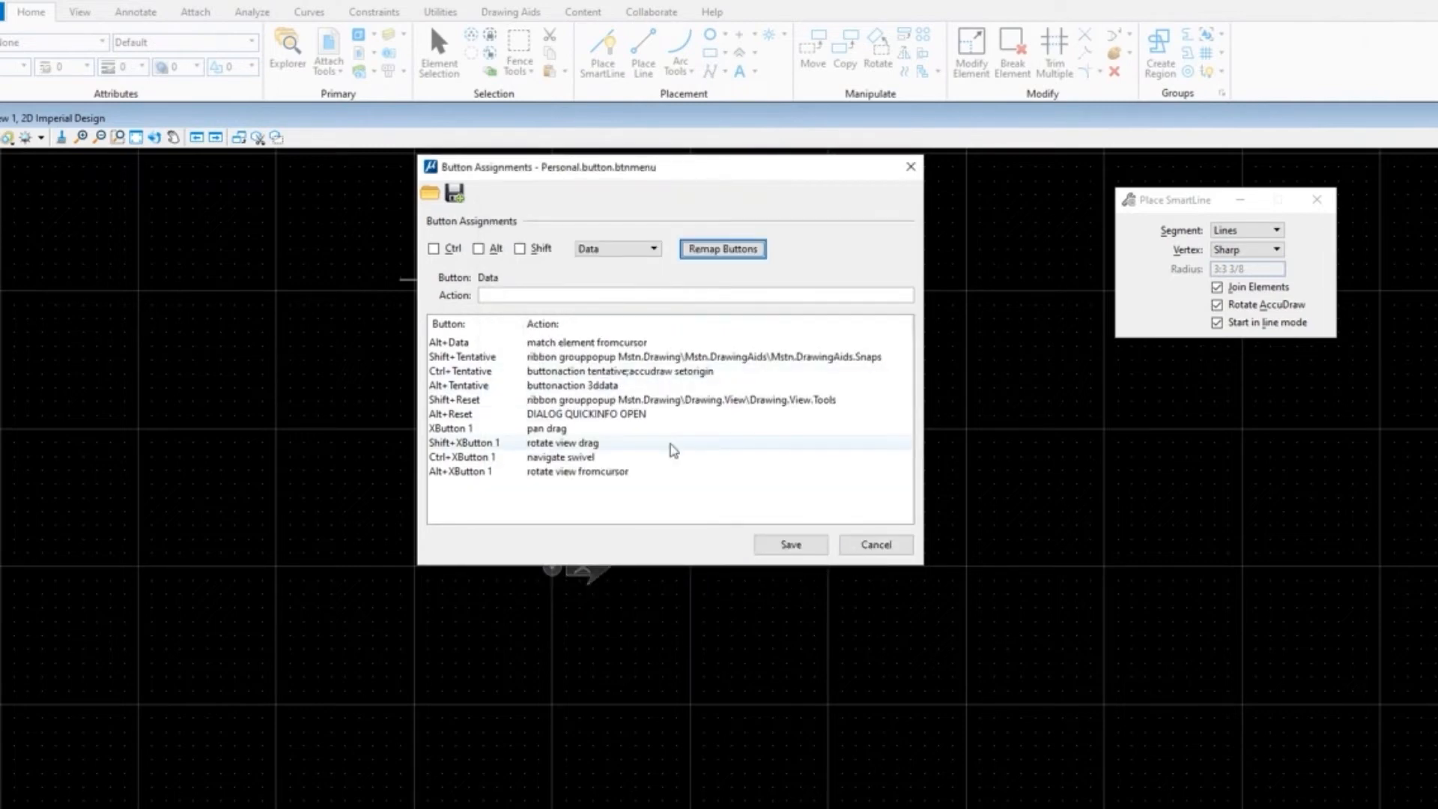
Step: Add an XButton 2 entry whose action is 'choose element'
click(616, 249)
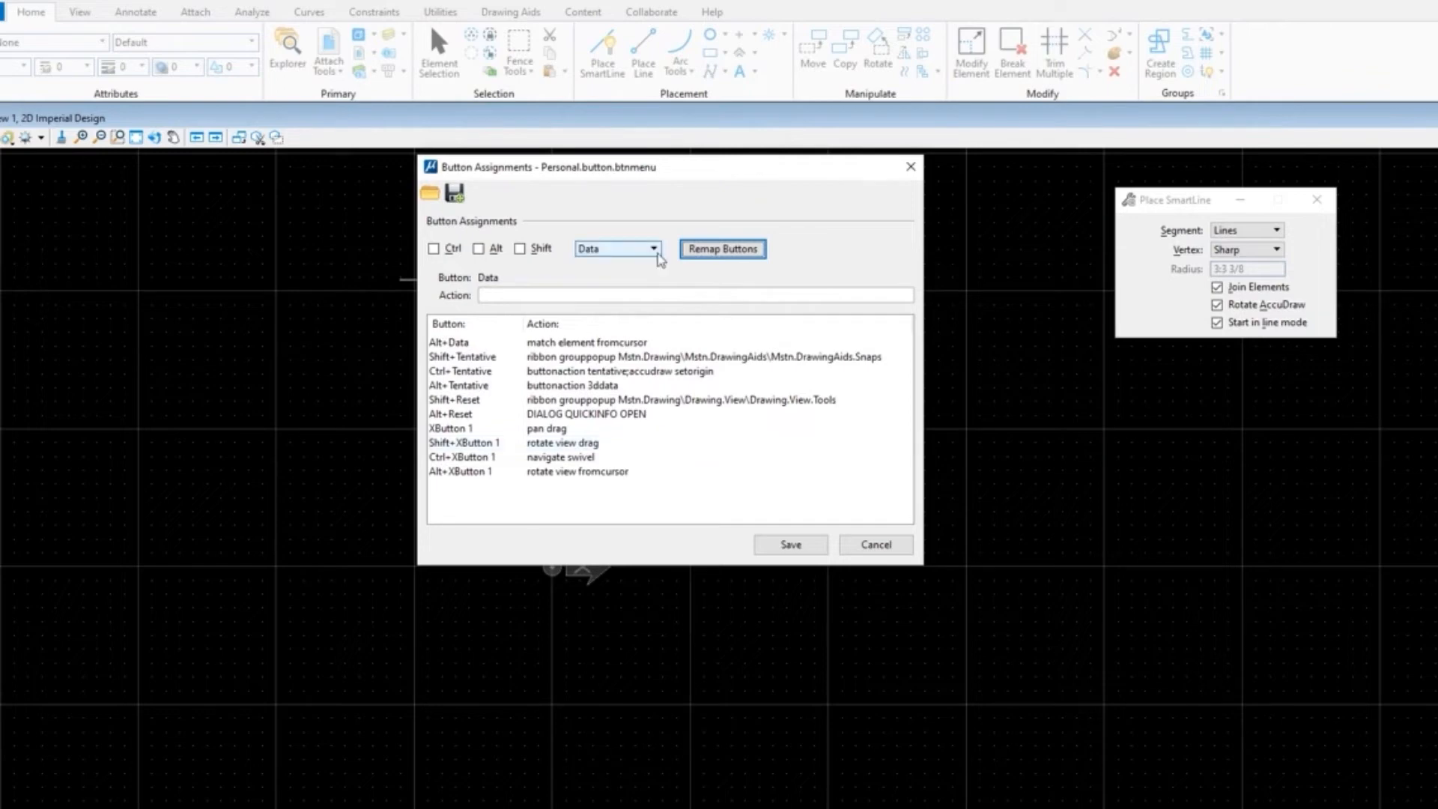
click(614, 249)
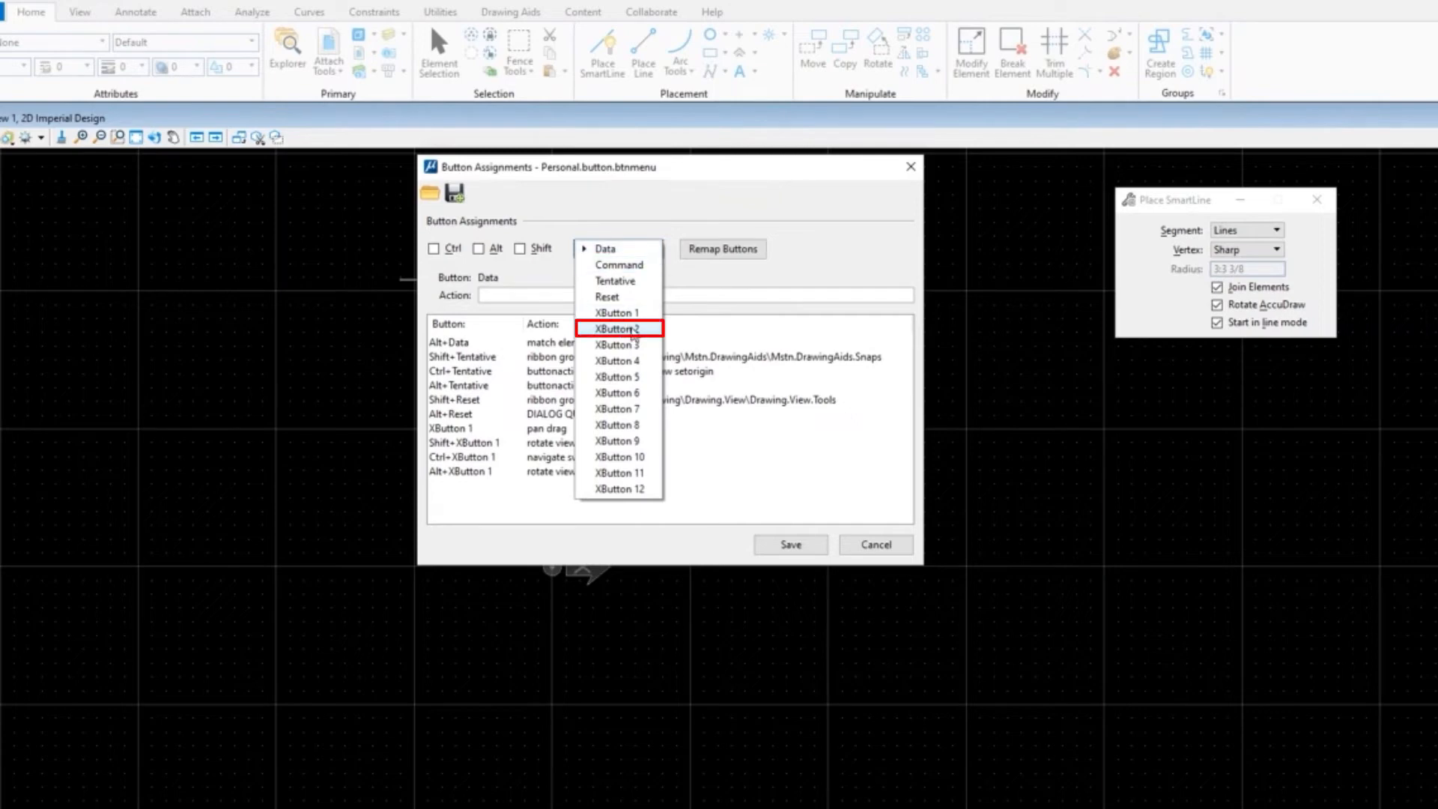
click(616, 328)
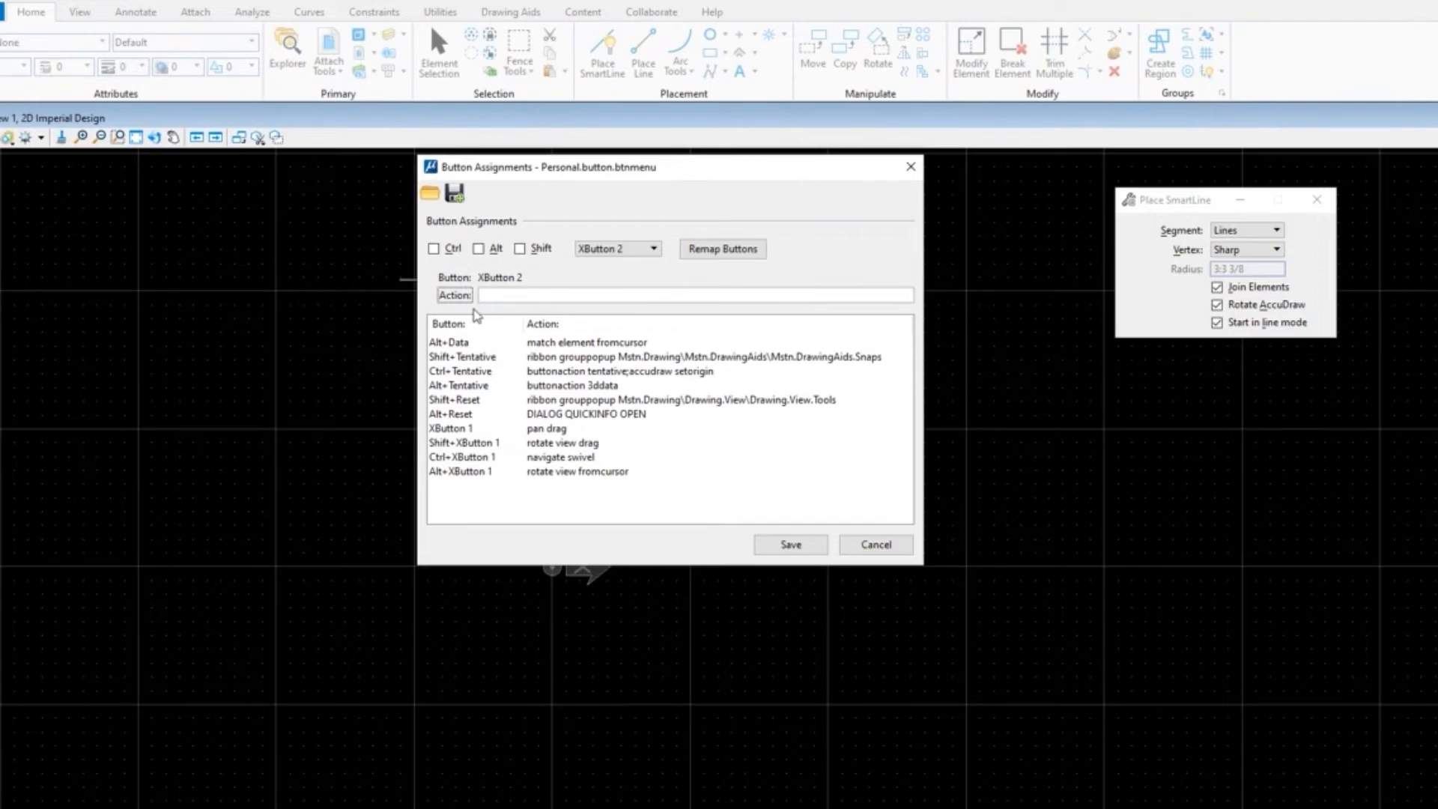
text(choose element)
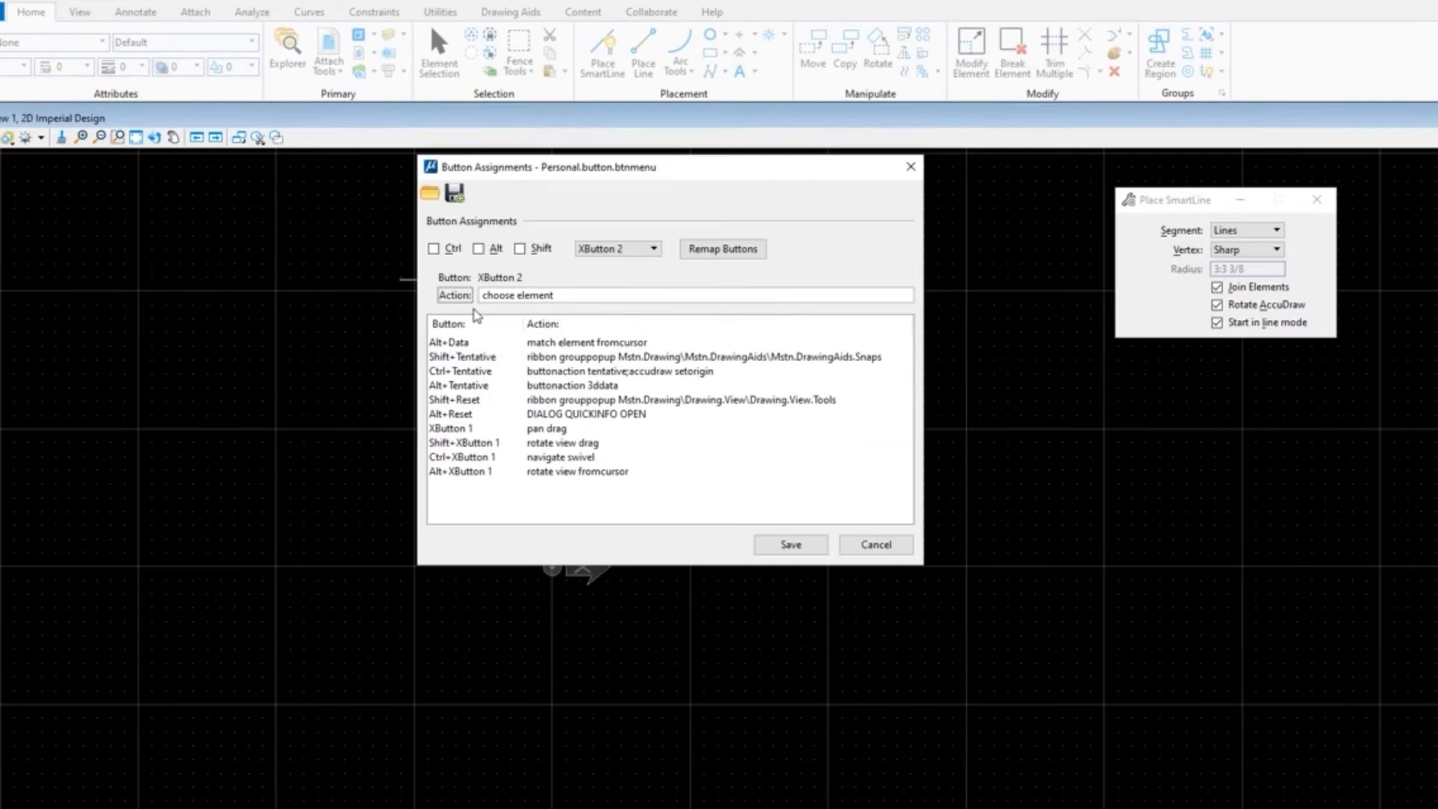
key(Enter)
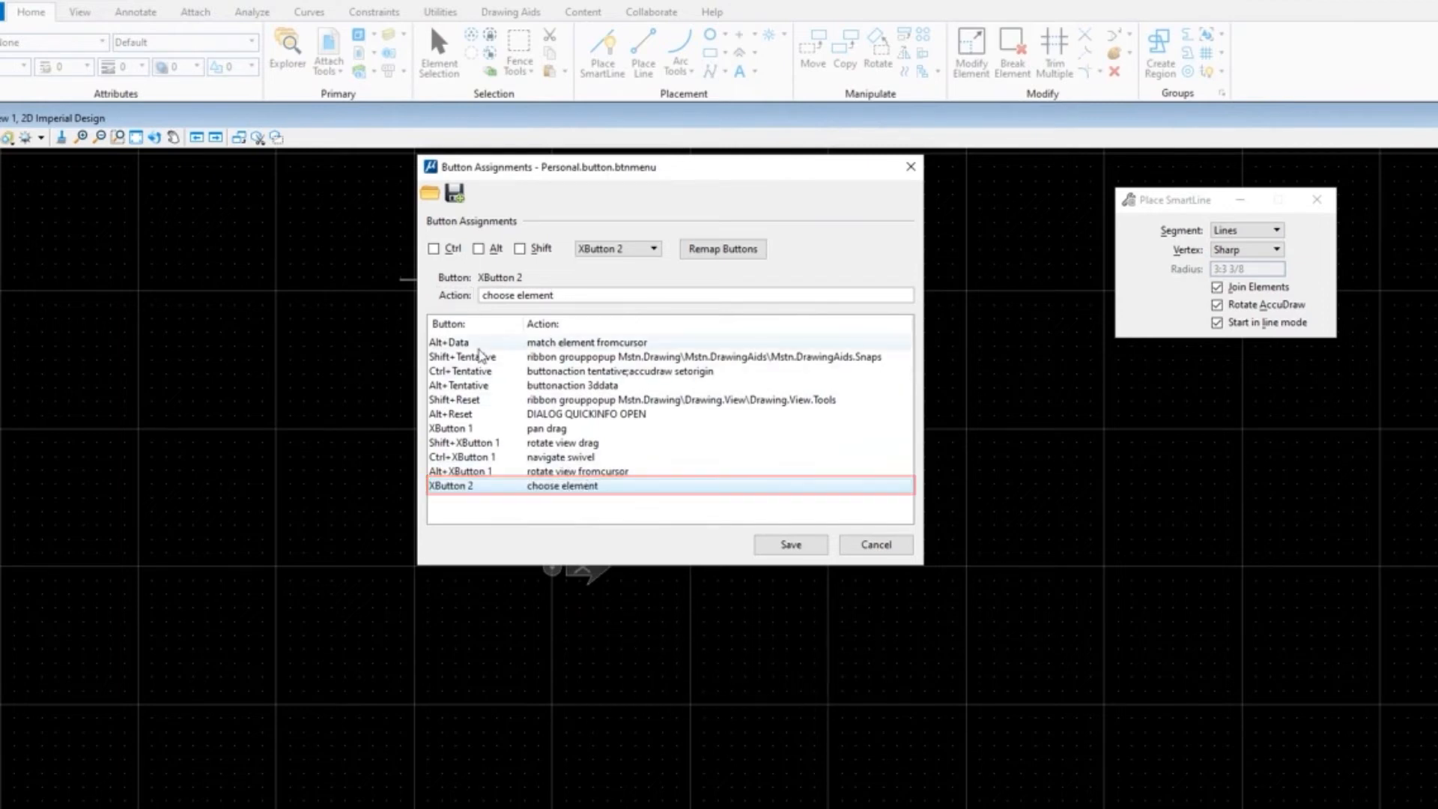
Step: Add a Ctrl+XButton 2 entry whose action is 'change attributes'
click(435, 249)
text(change)
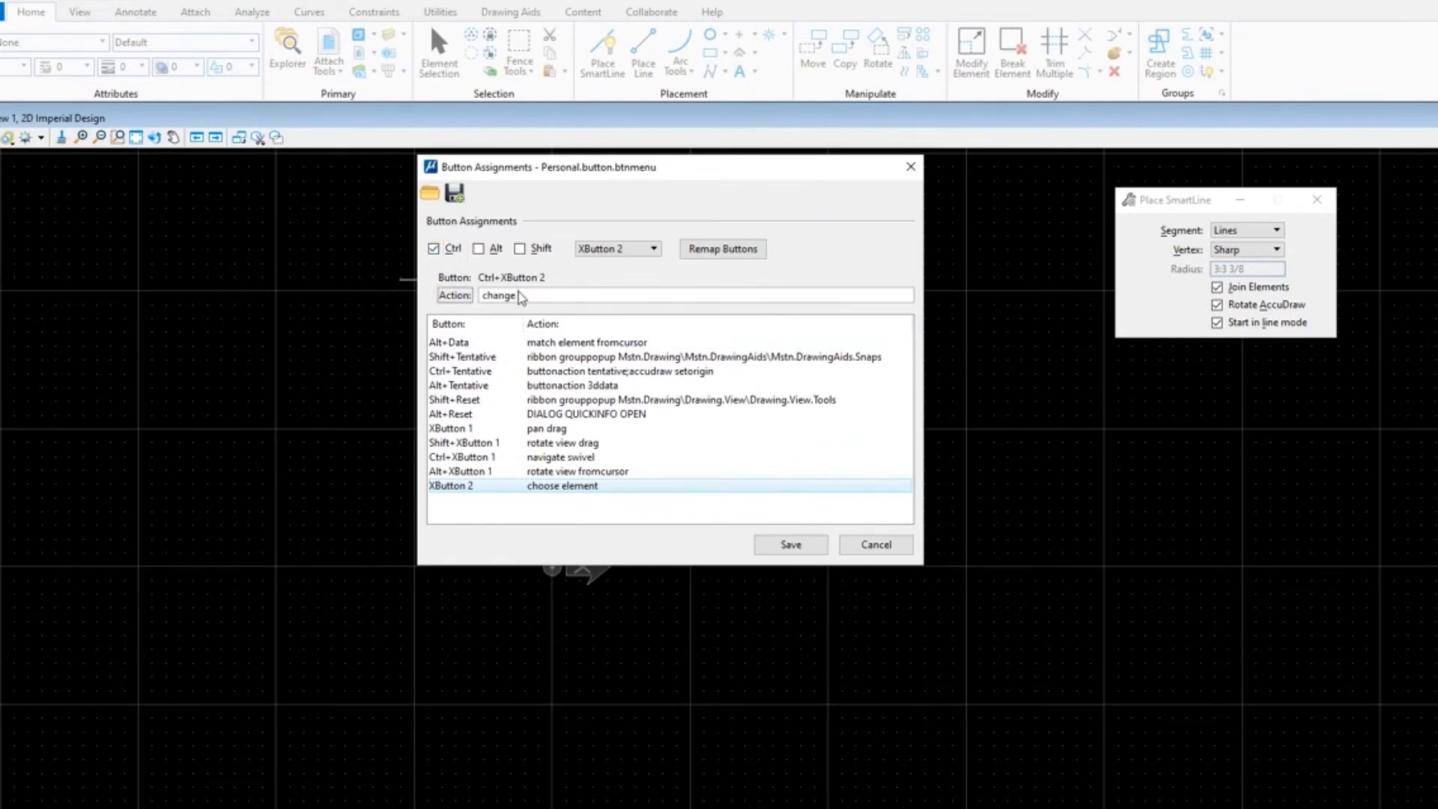
text(attr)
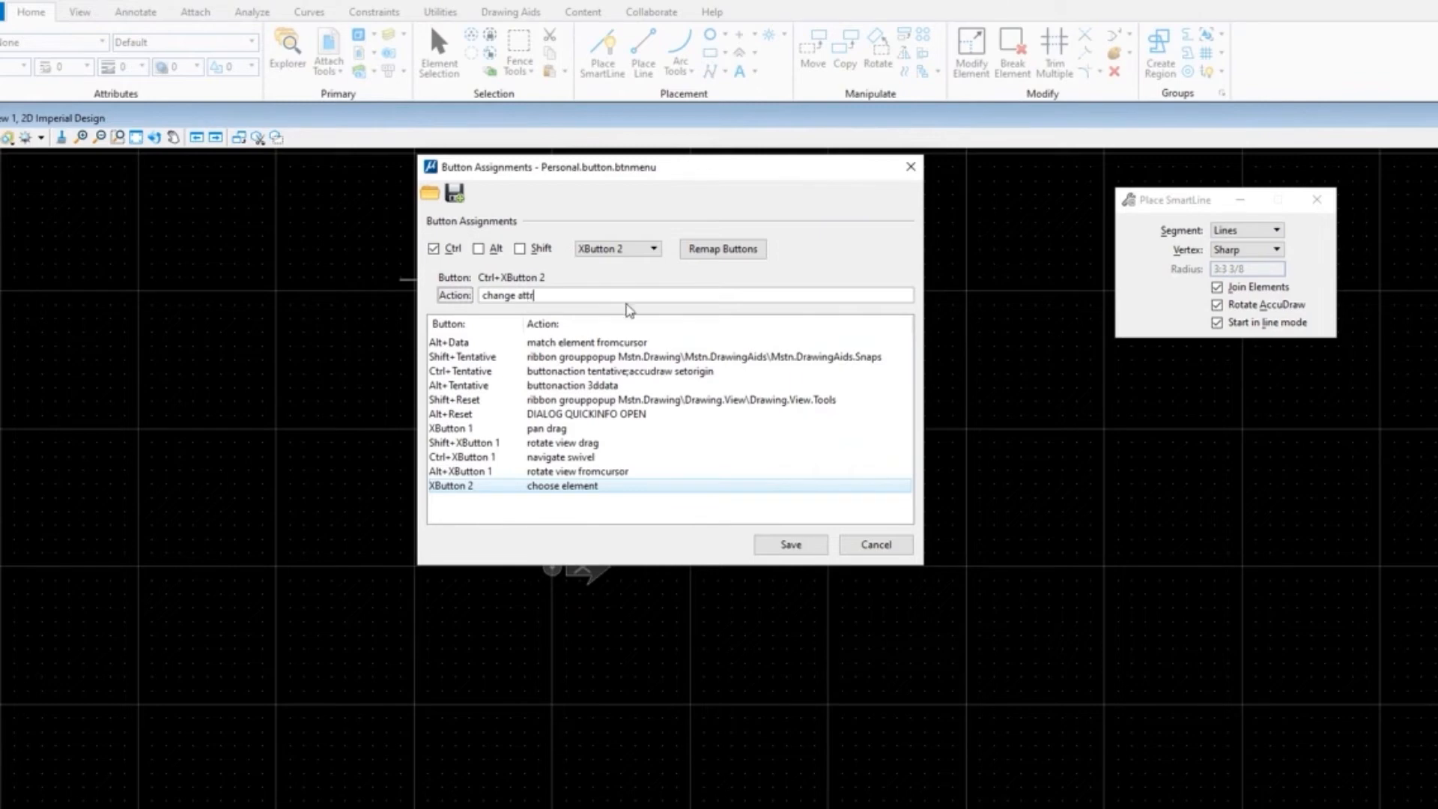
text(ibutes)
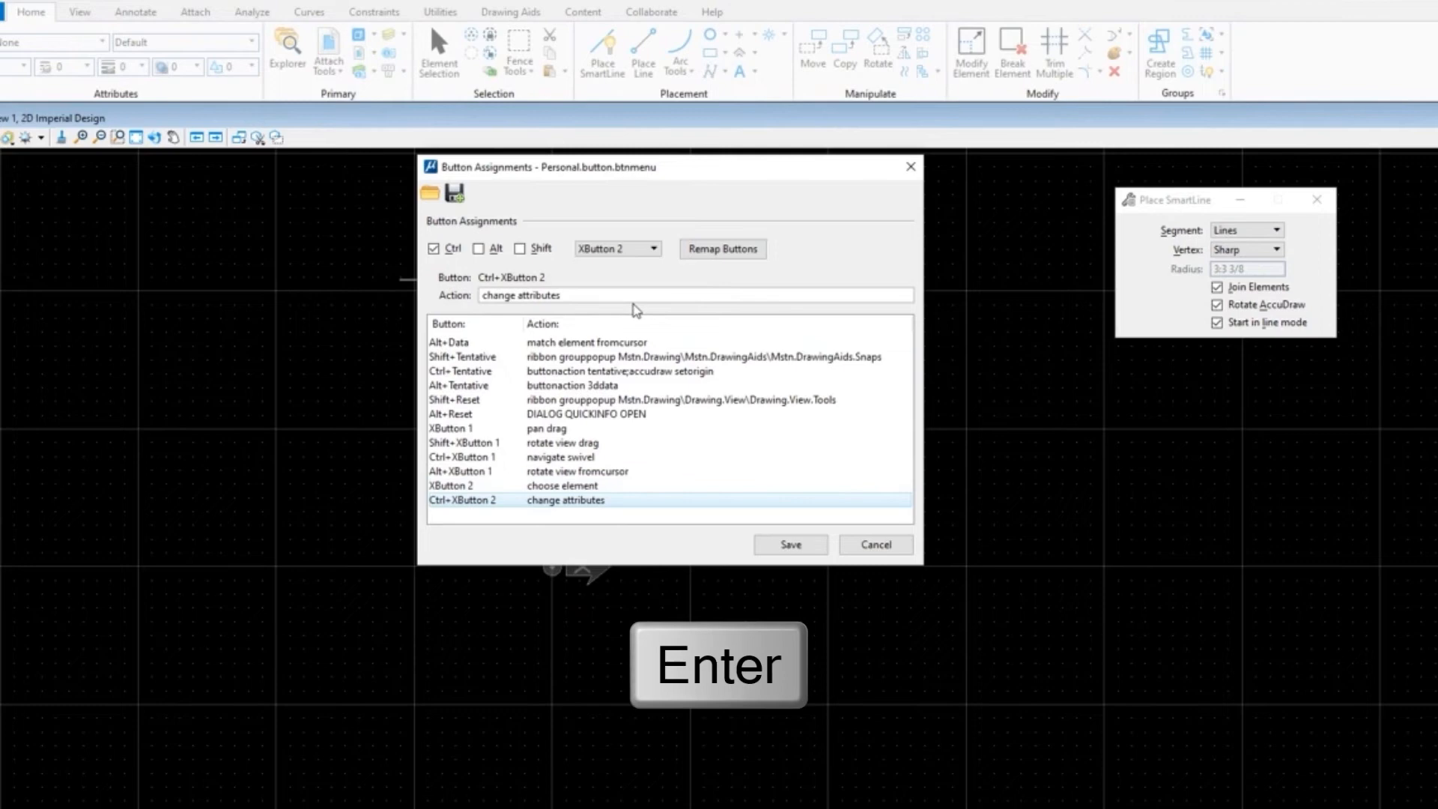
key(Enter)
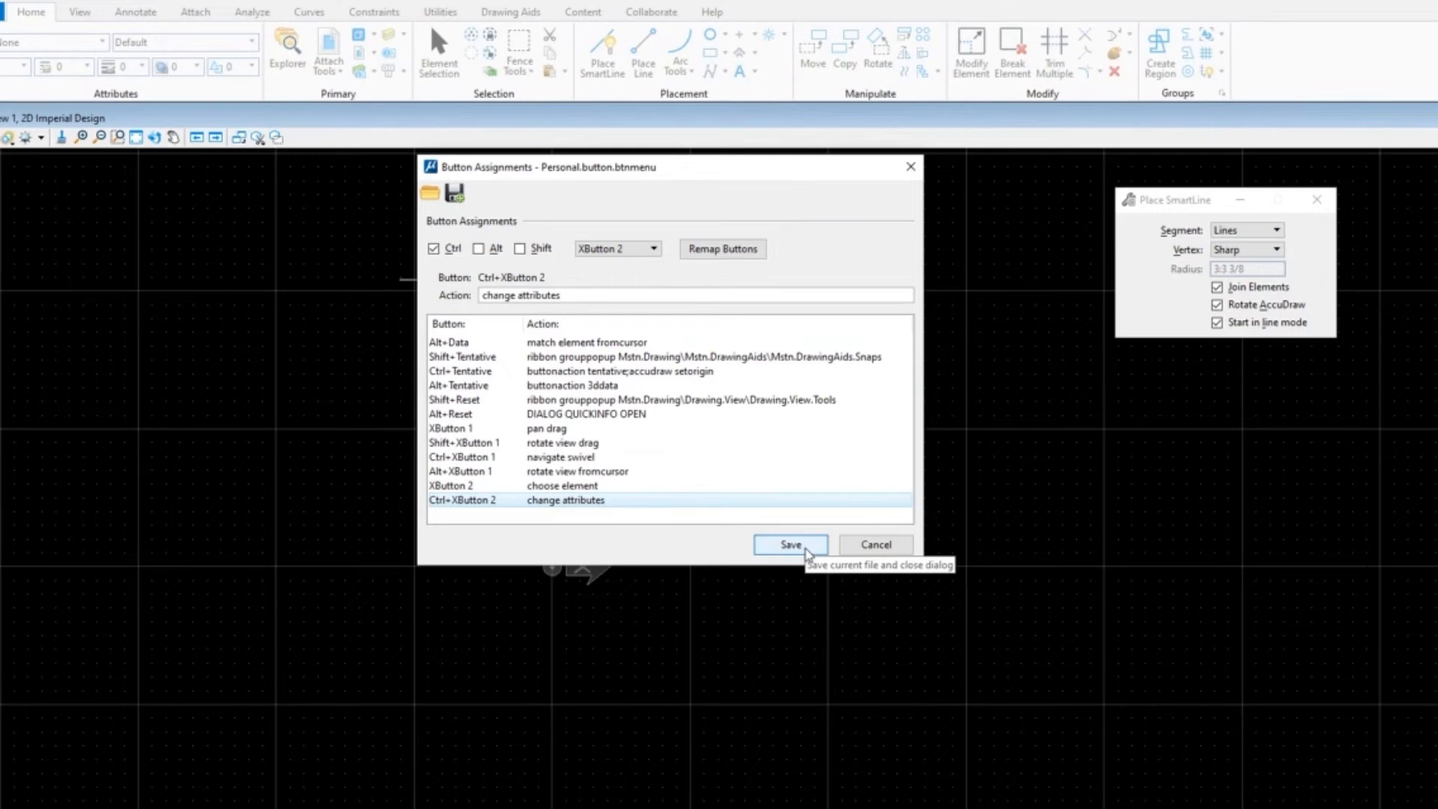
Step: Save the assignments to Personal.button.btnmenu and return to the design
click(790, 544)
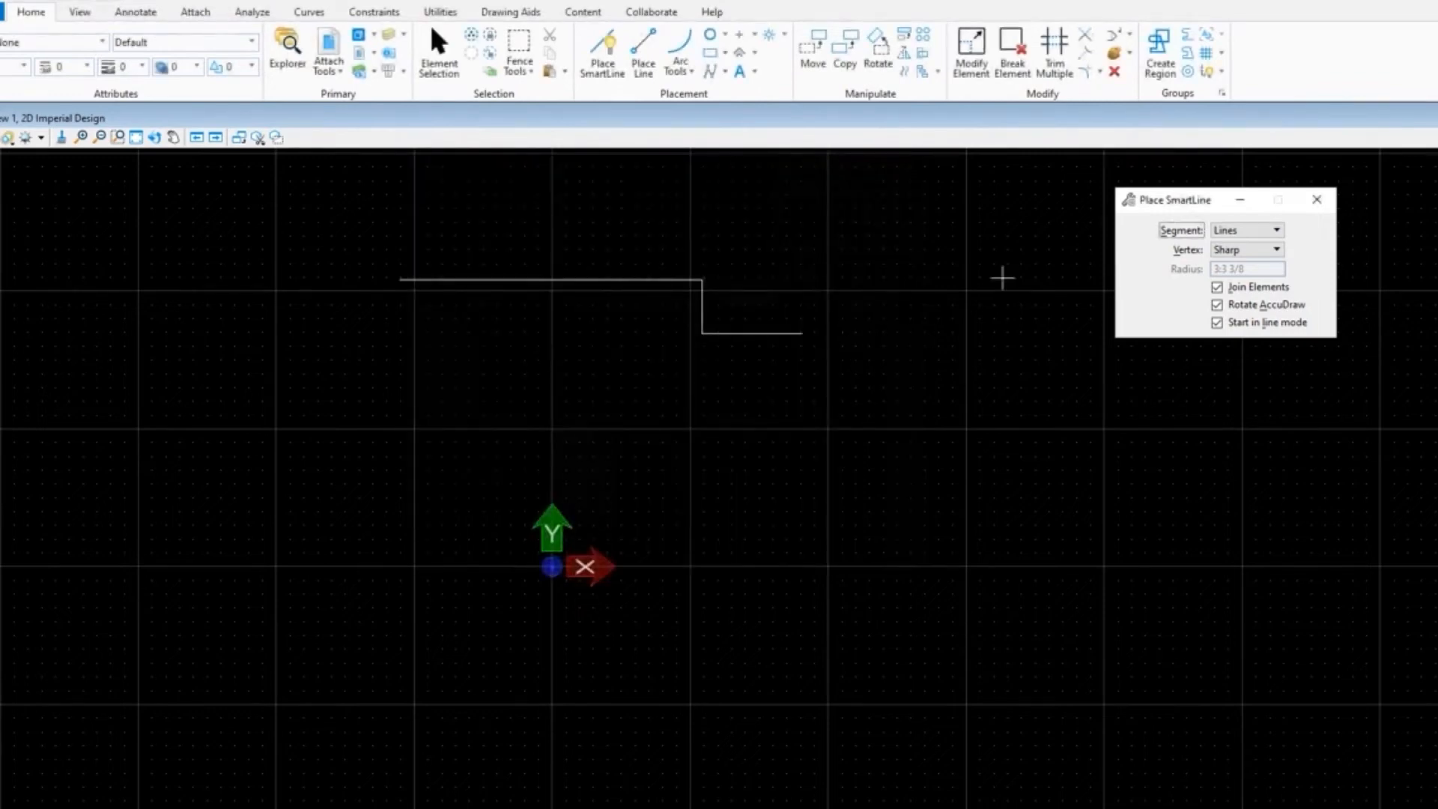
mouse_move(868, 330)
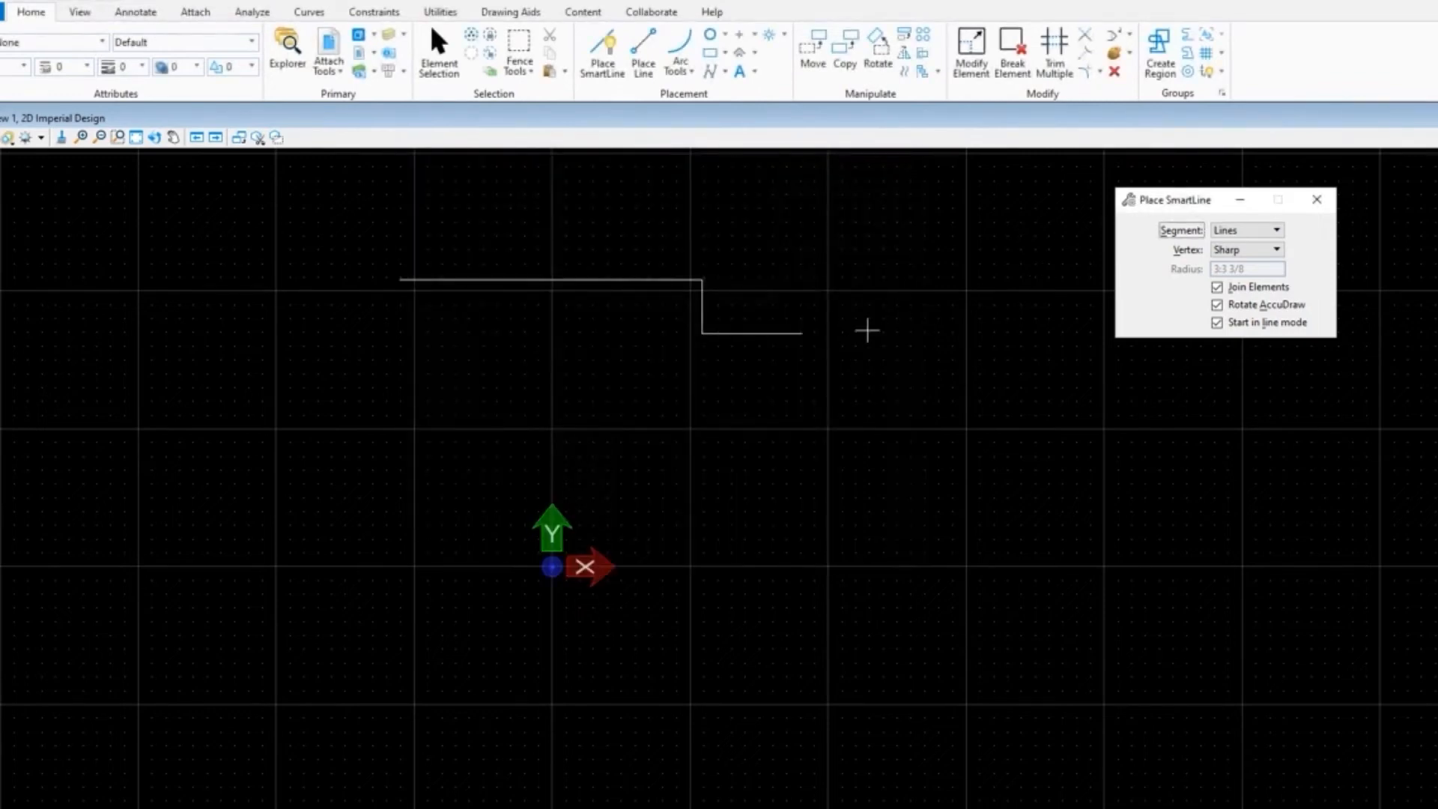
mouse_move(796, 351)
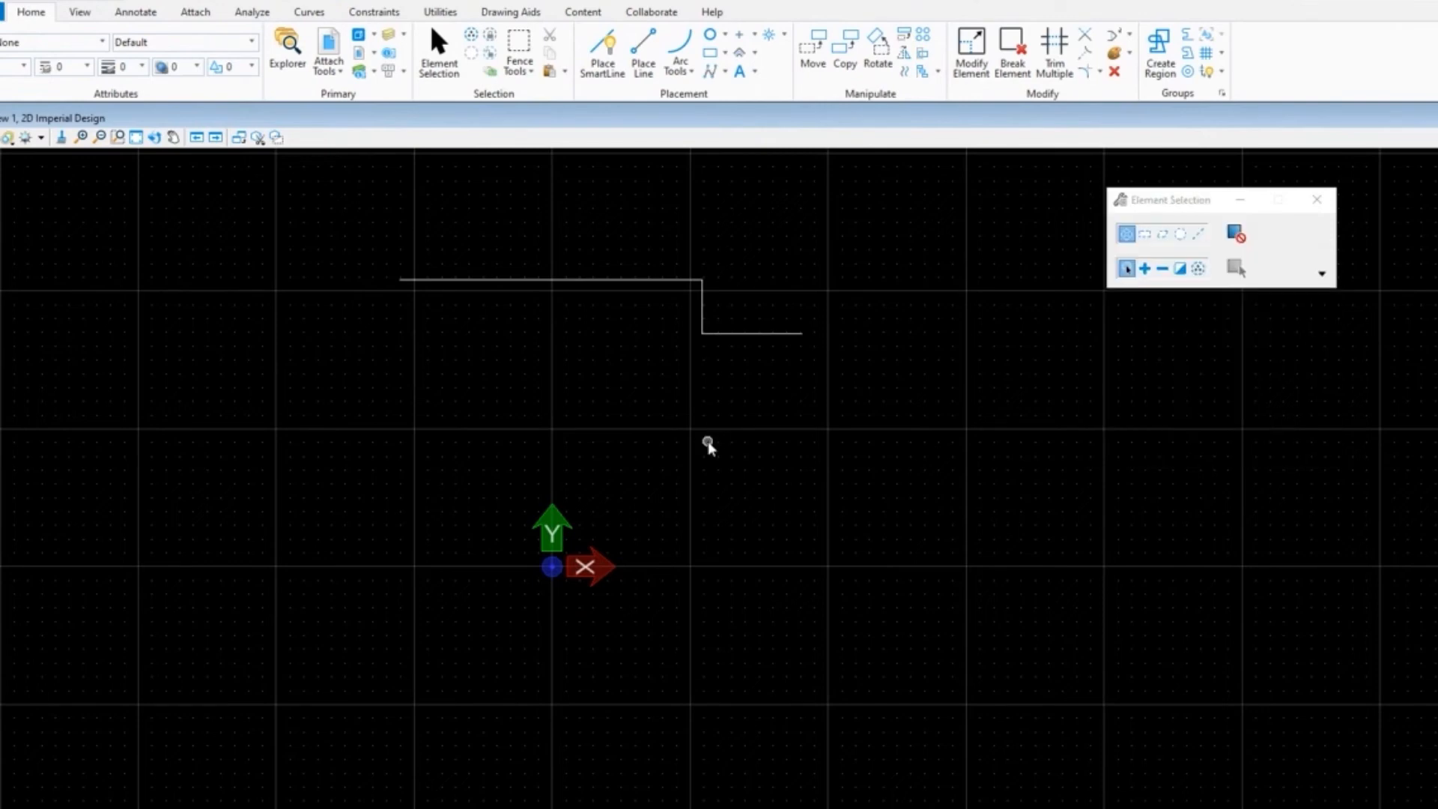
mouse_move(709, 438)
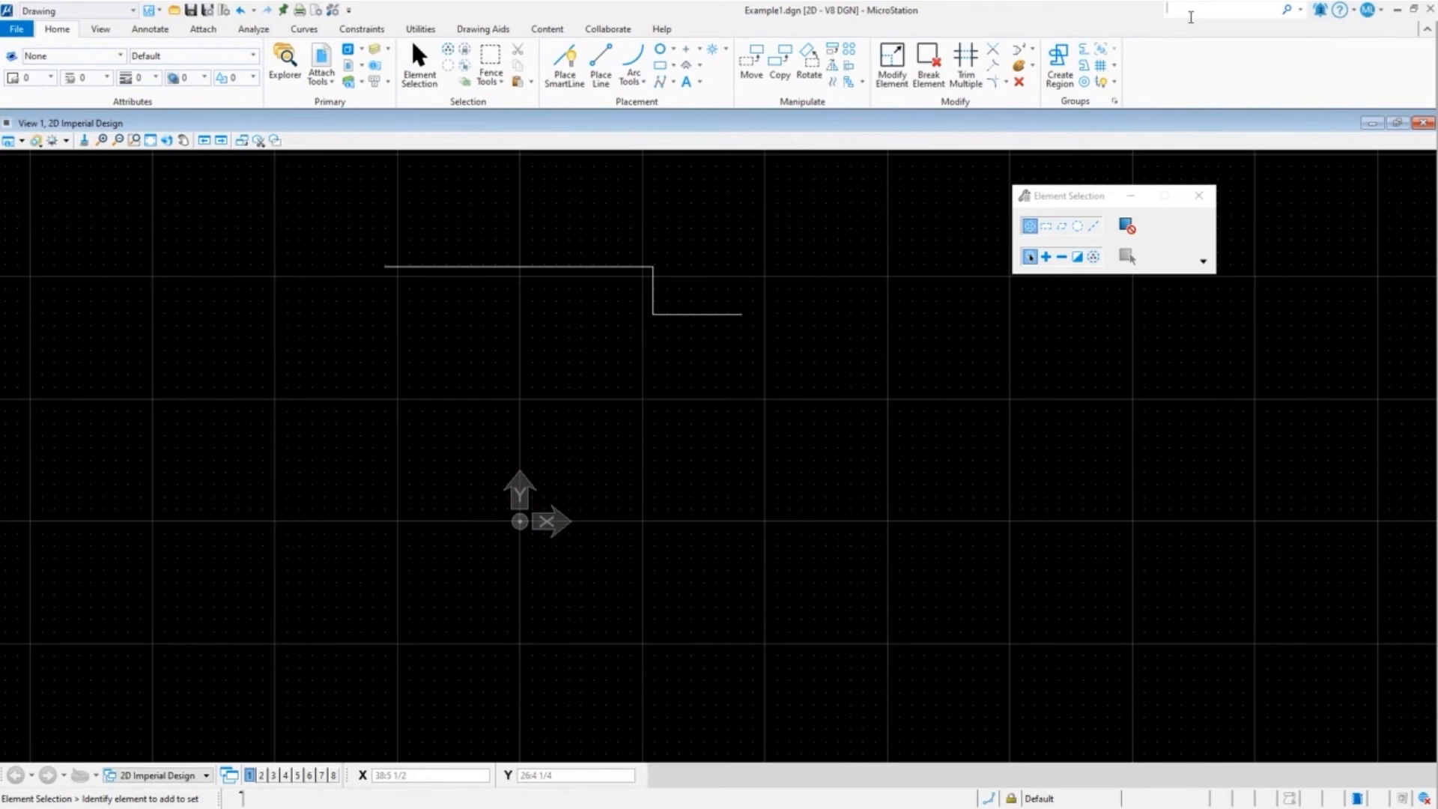
text(fun)
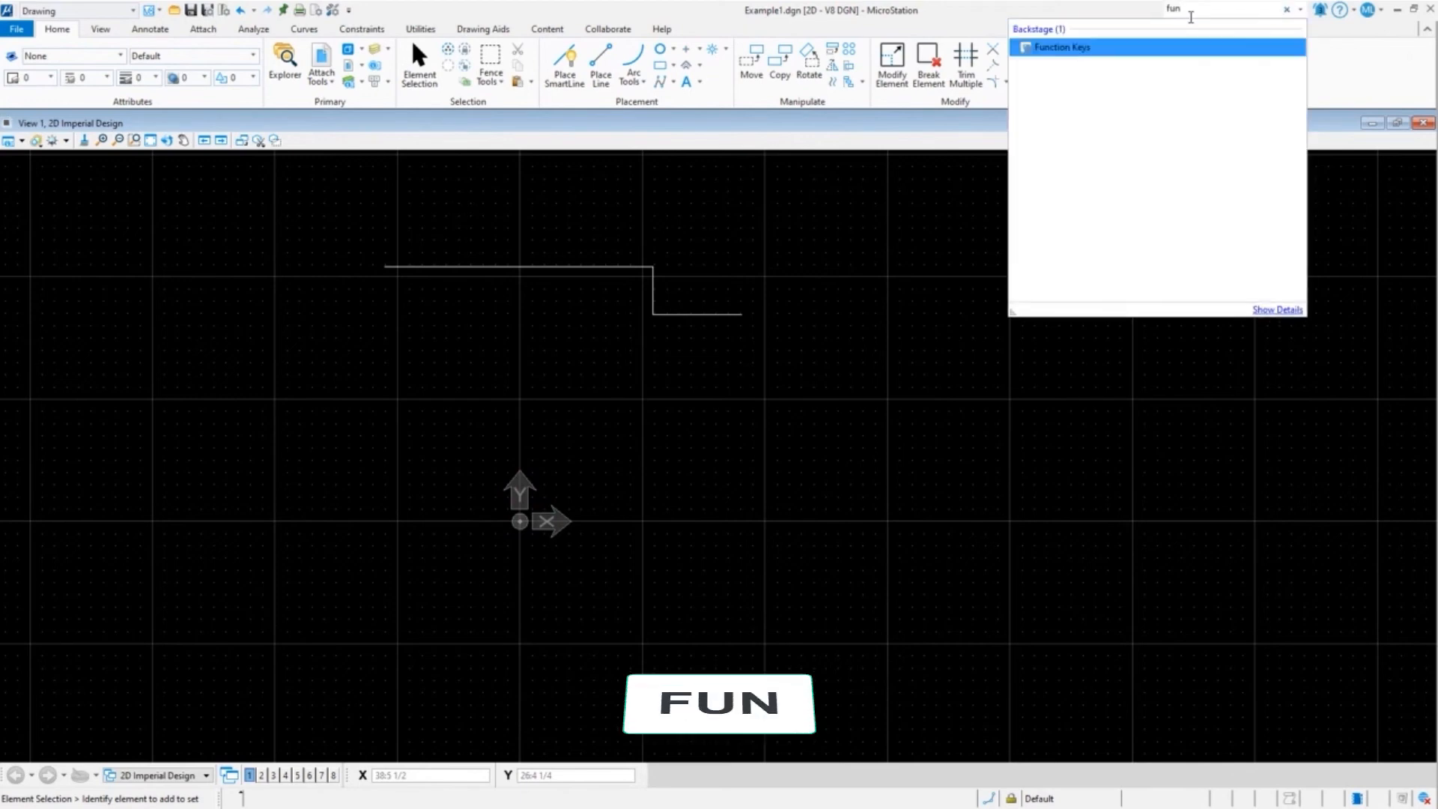
click(1061, 46)
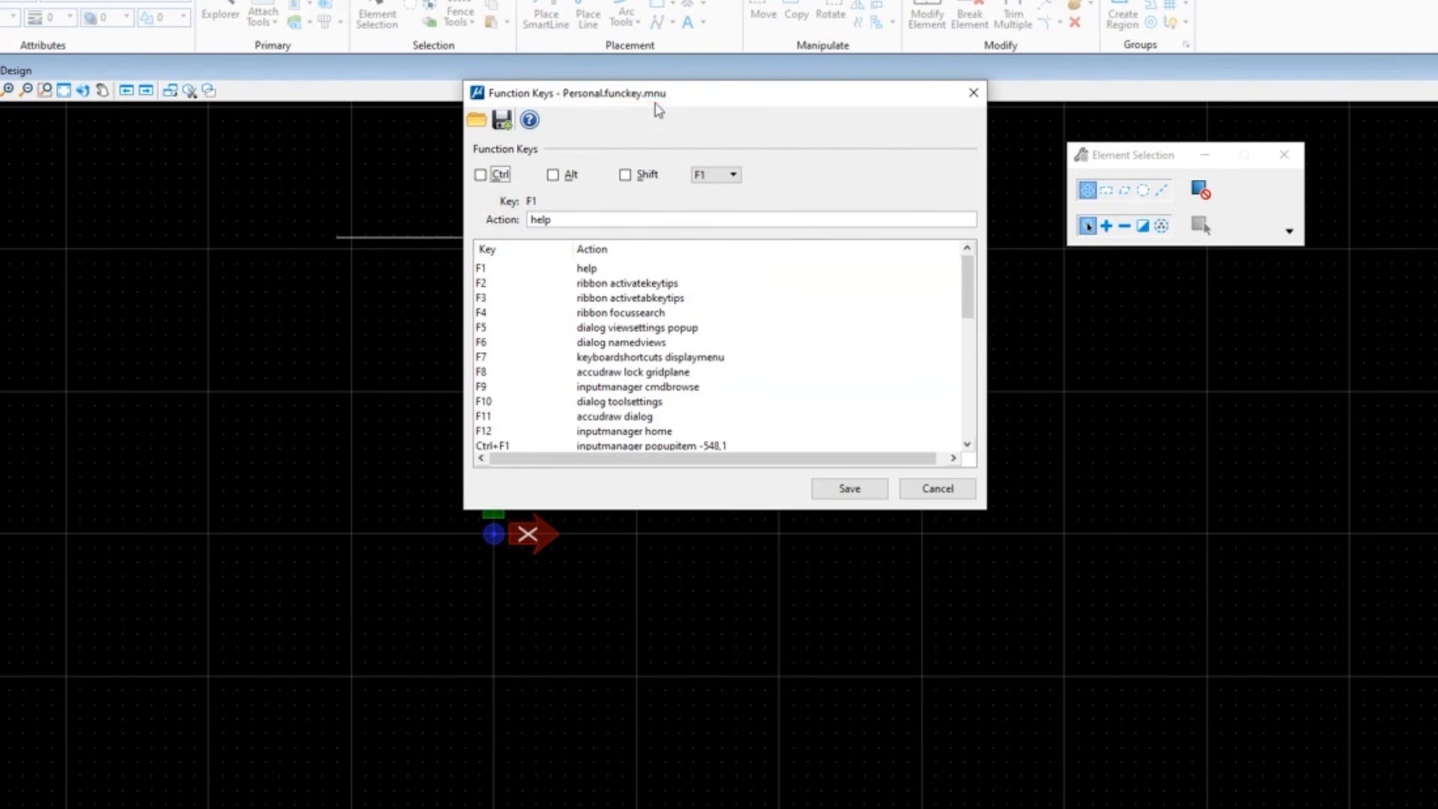
mouse_move(972, 93)
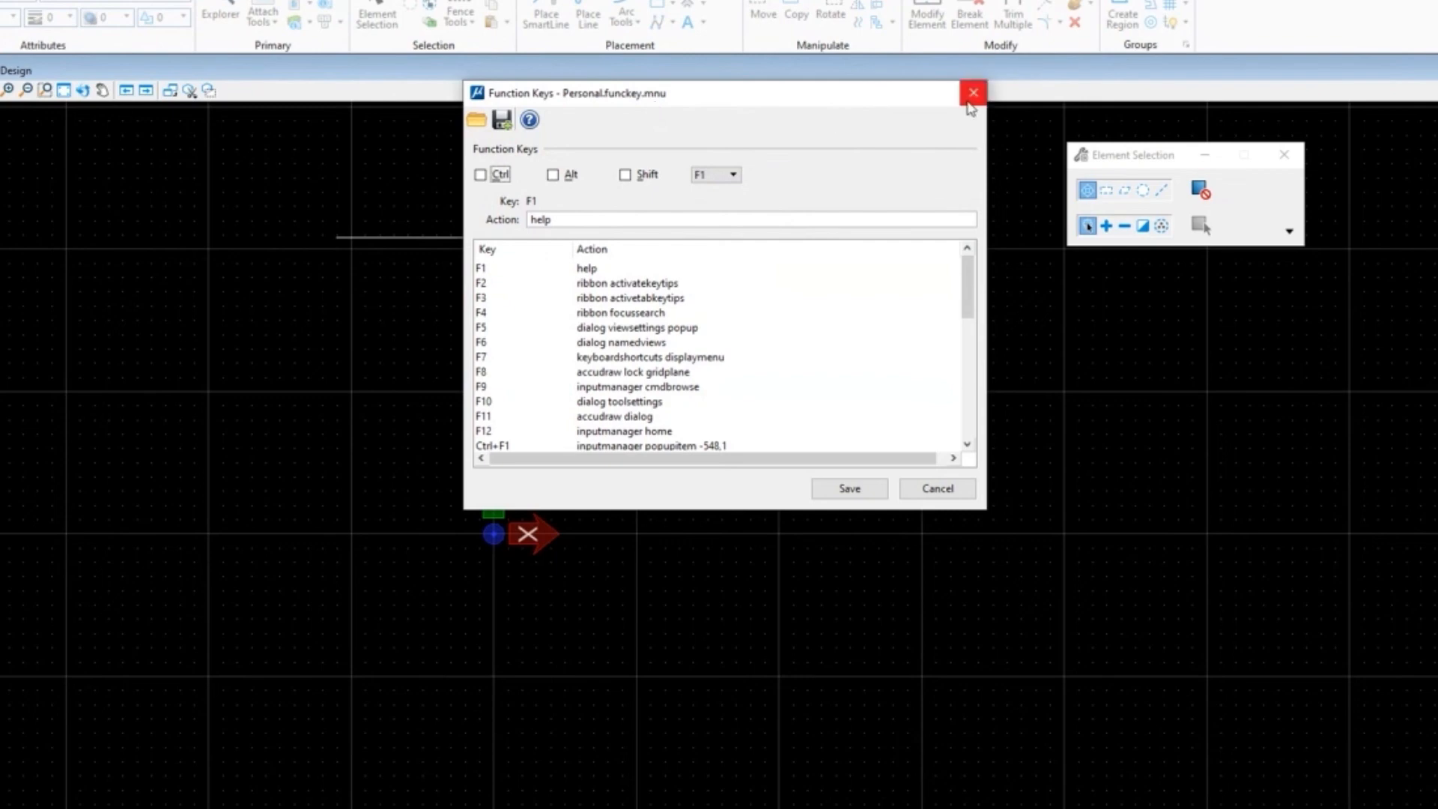
click(973, 91)
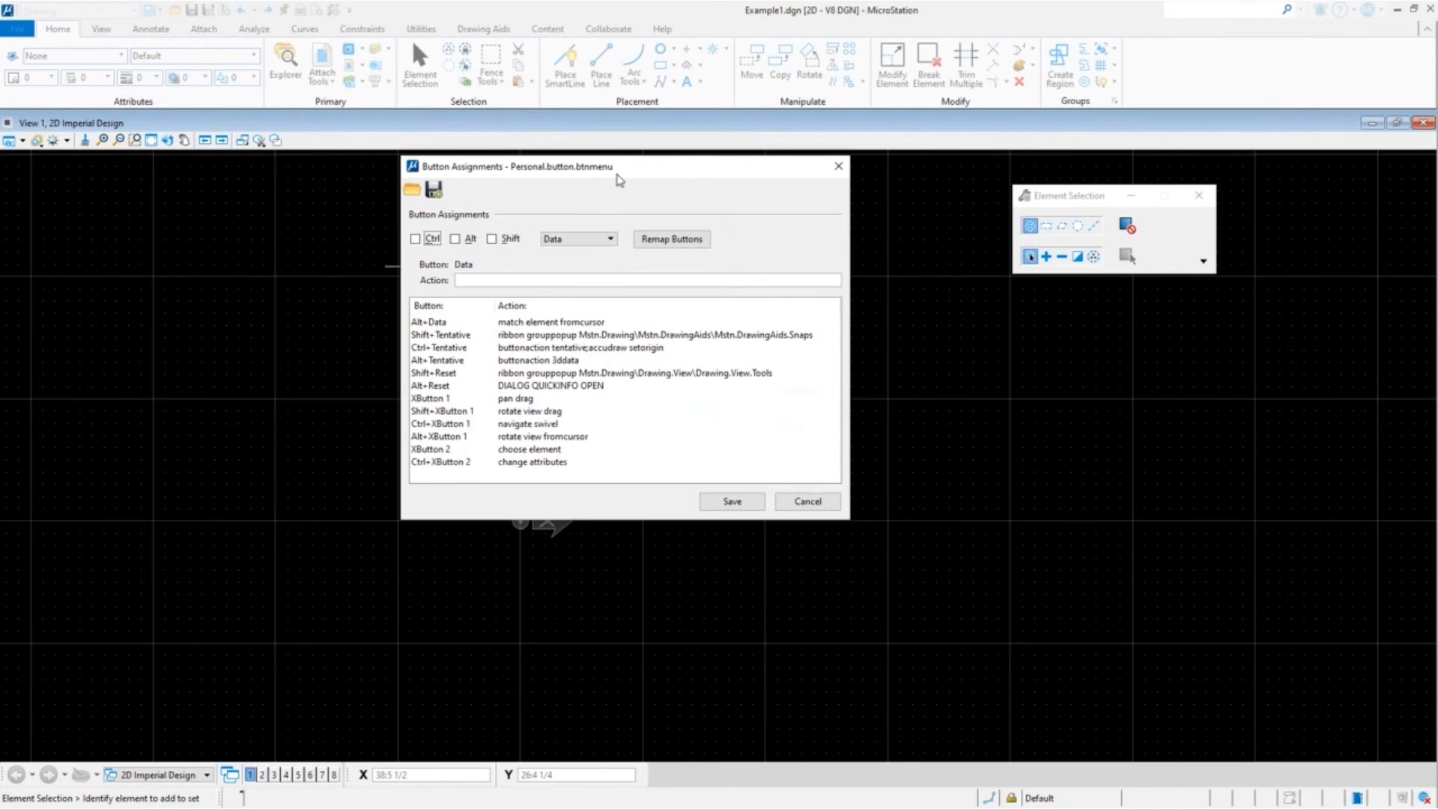
click(806, 501)
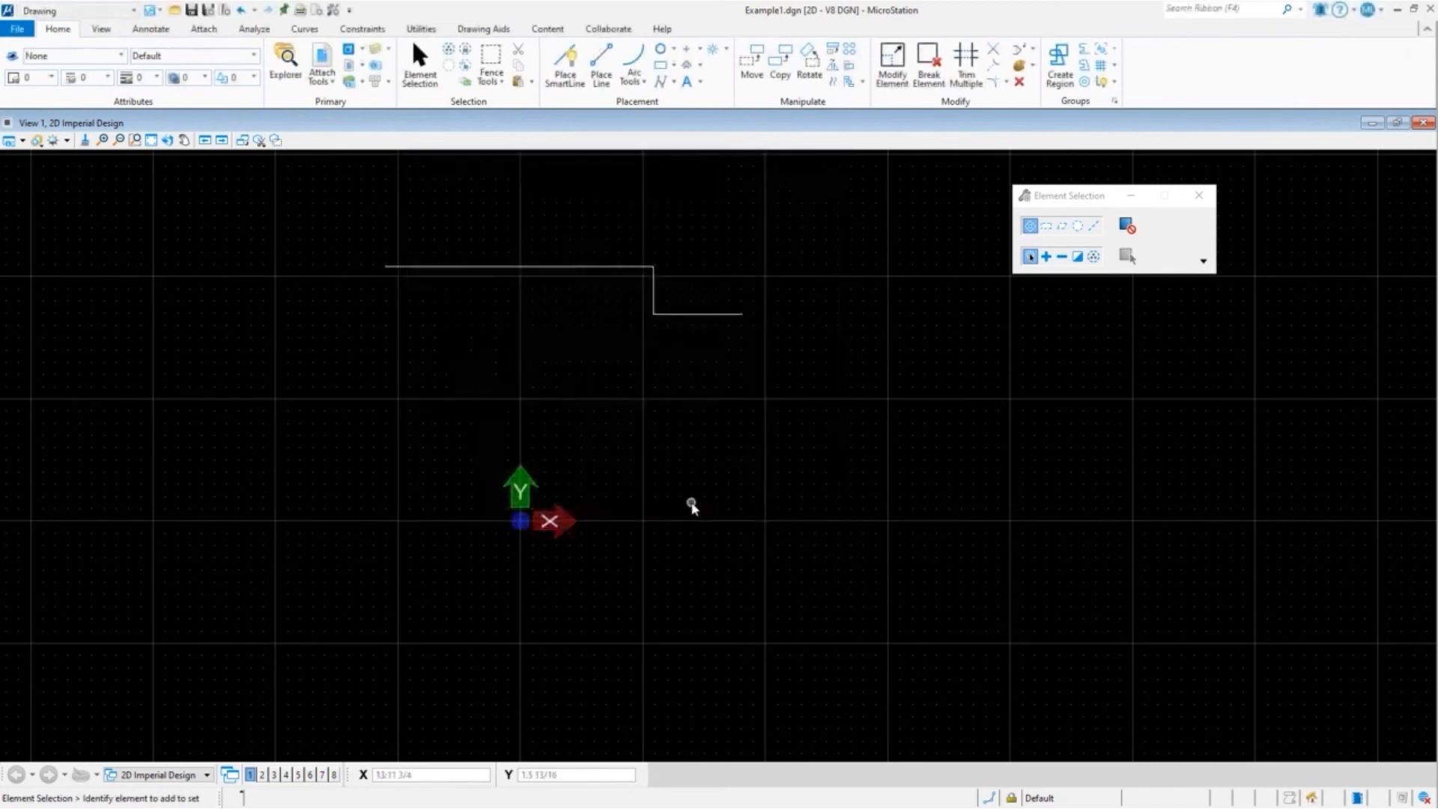